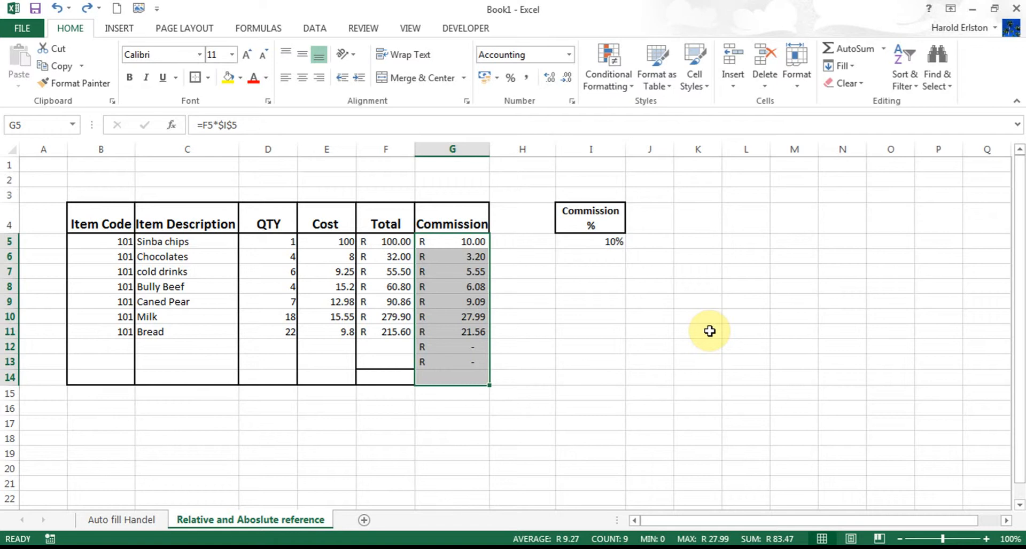
Enter item code 101 in B12, the empty row below Bread.
{"action": "left_click", "coordinate": [521, 317]}
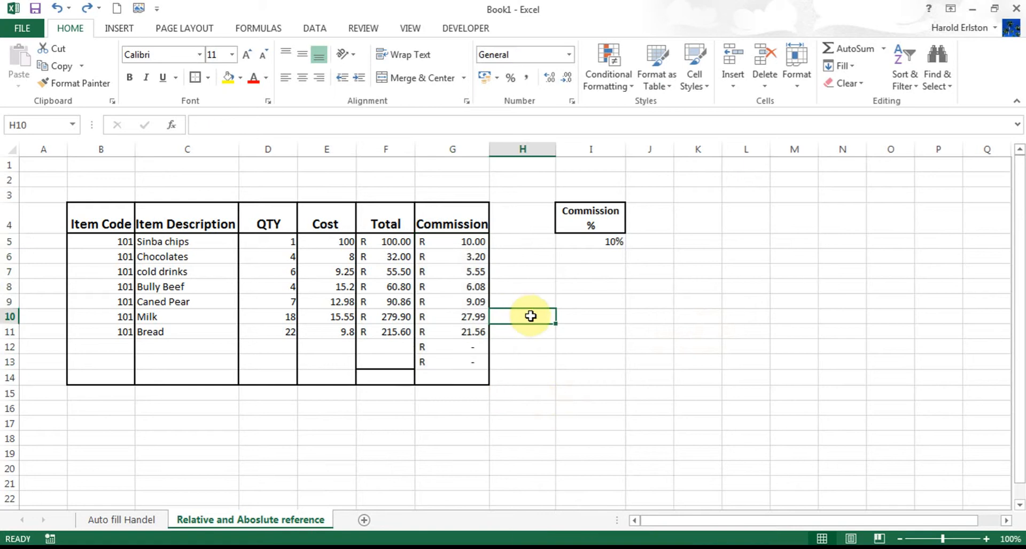
{"action": "mouse_move", "coordinate": [231, 291]}
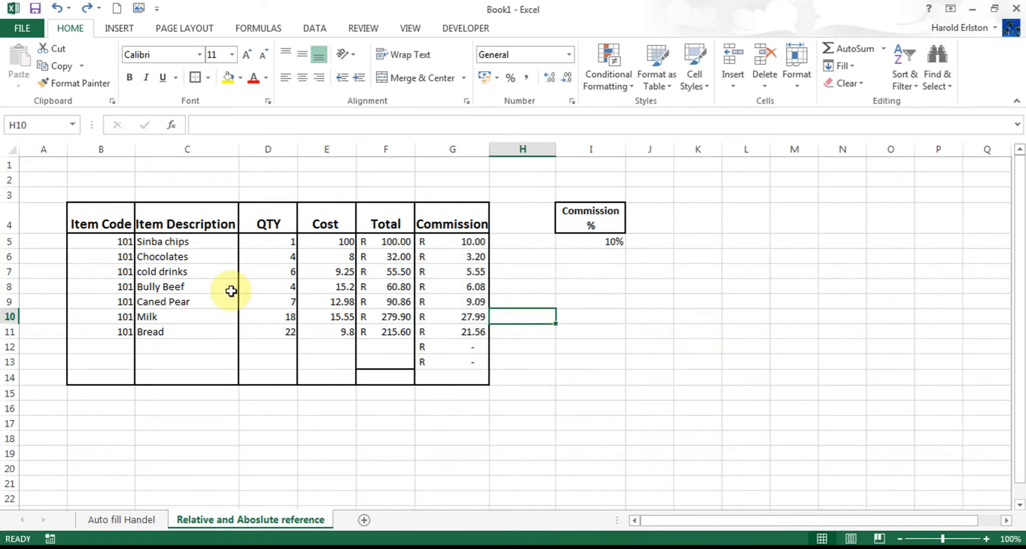
{"action": "left_click", "coordinate": [100, 347]}
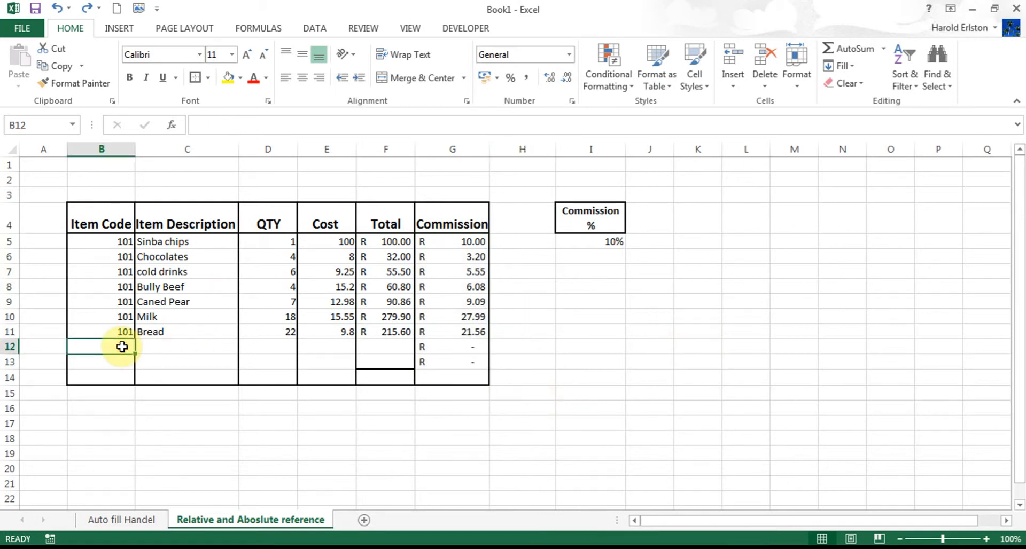
{"action": "type", "text": "10"}
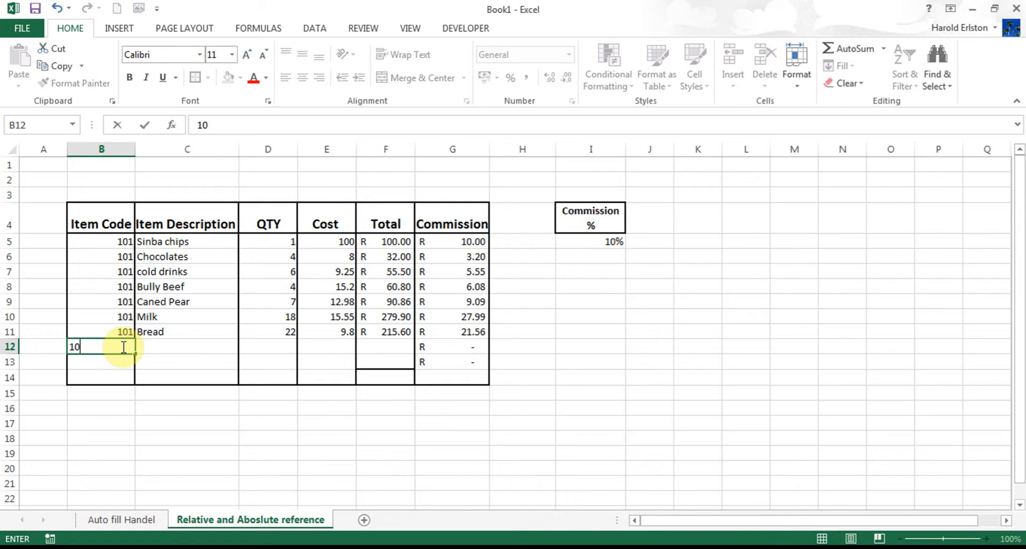
{"action": "type", "text": "1"}
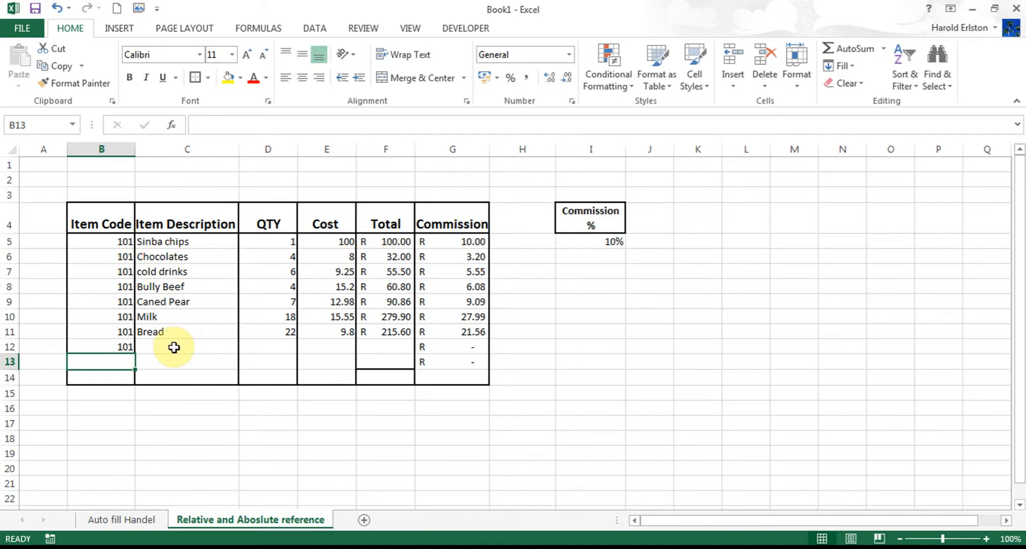
Overwrite B12's item code with 121.
{"action": "left_click", "coordinate": [100, 346]}
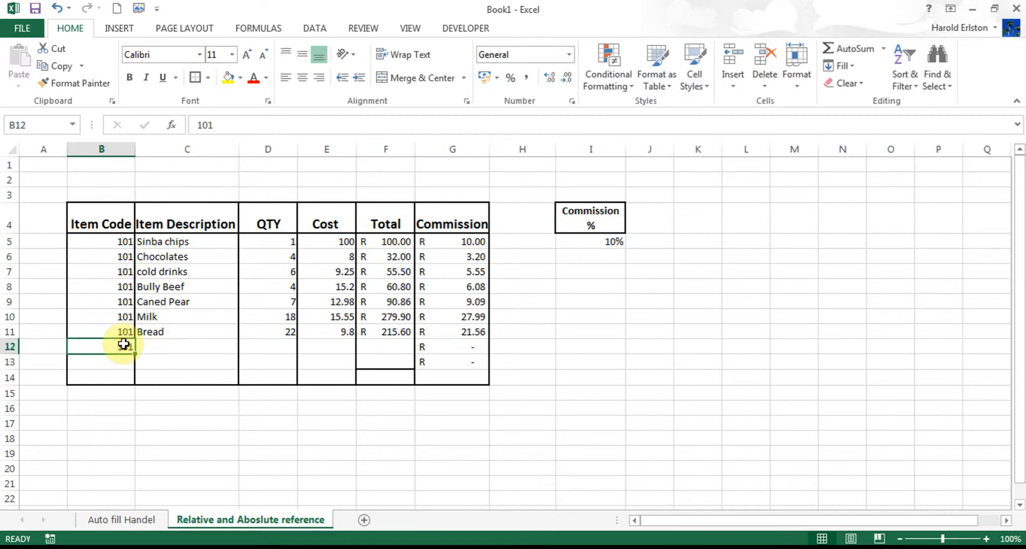
{"action": "type", "text": "121"}
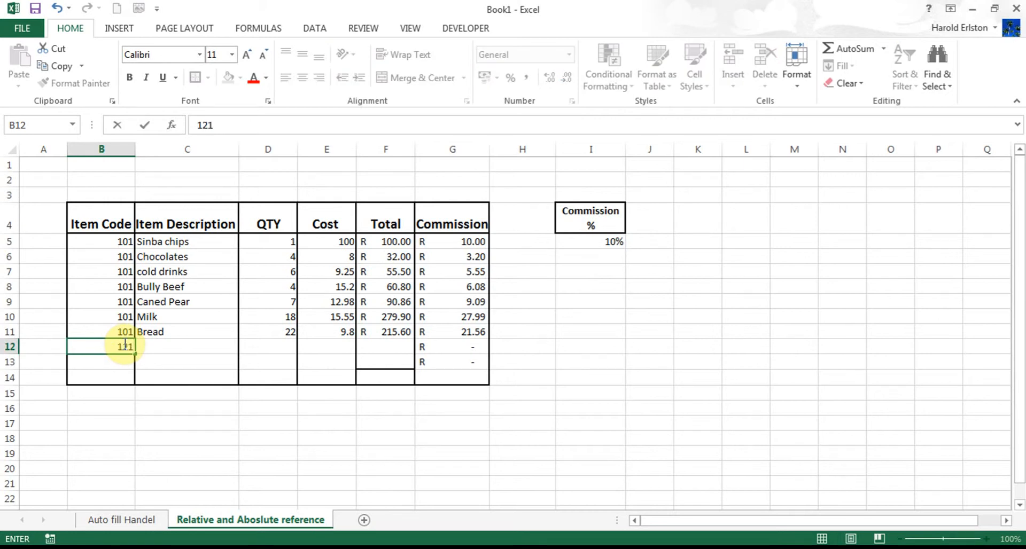
{"action": "mouse_move", "coordinate": [220, 235]}
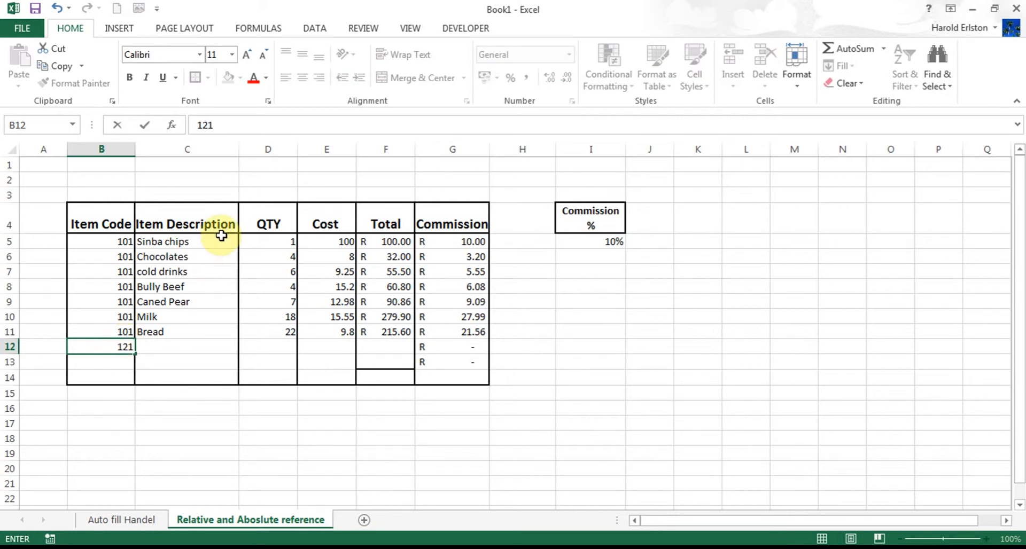
{"action": "key", "text": "Return"}
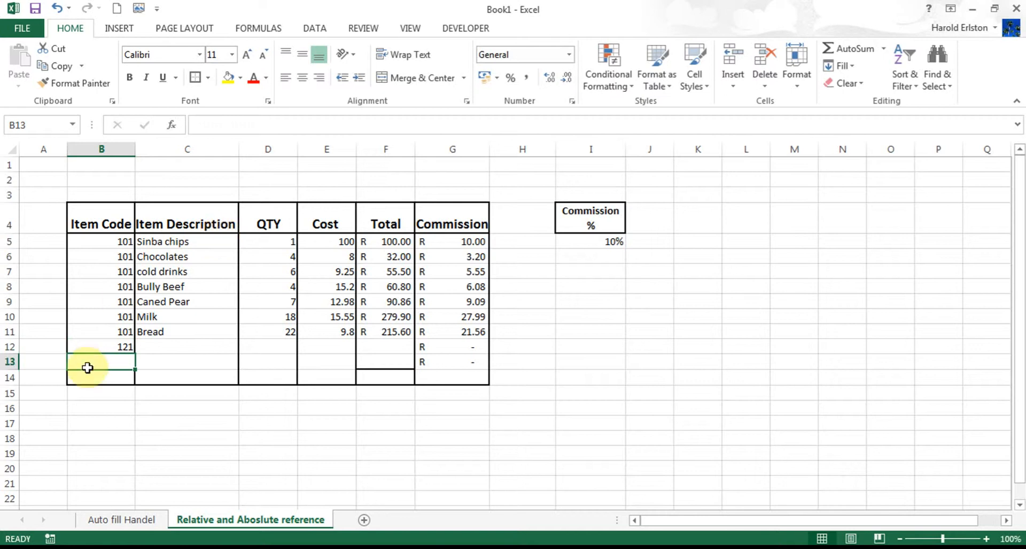
Edit Bread's item code in B11 to 125 via the formula bar, then select Milk's code in B10.
{"action": "left_click", "coordinate": [101, 331]}
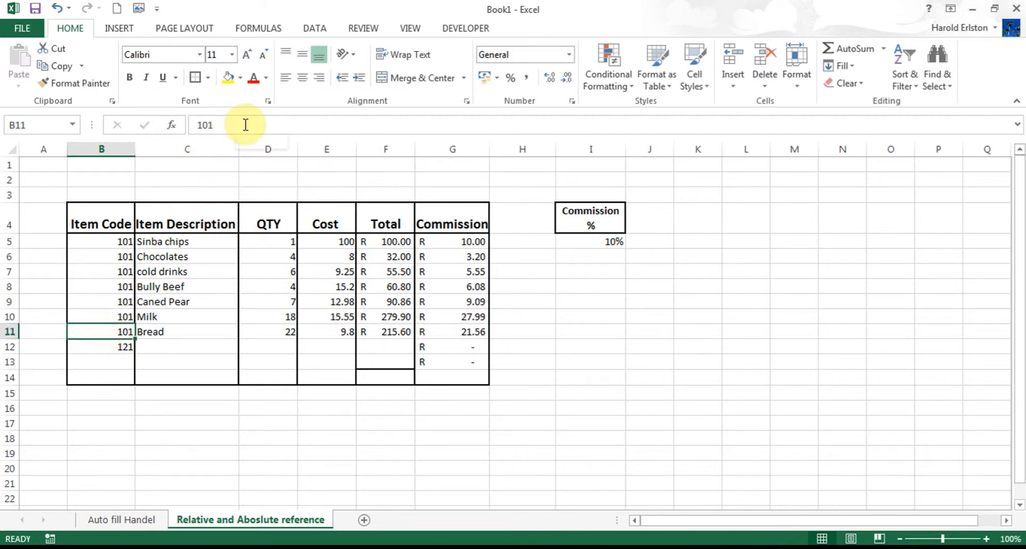
{"action": "mouse_move", "coordinate": [246, 125]}
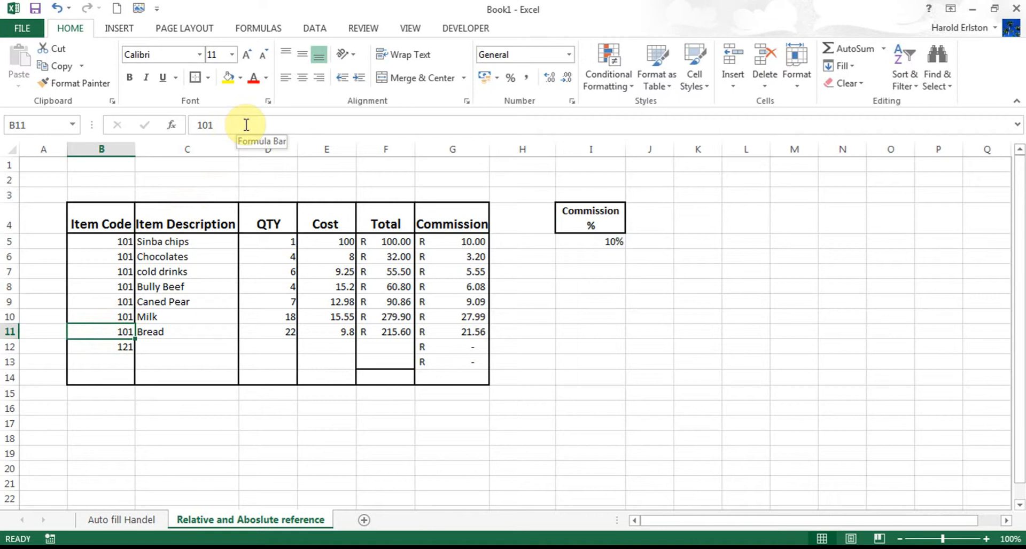
{"action": "left_click", "coordinate": [243, 125]}
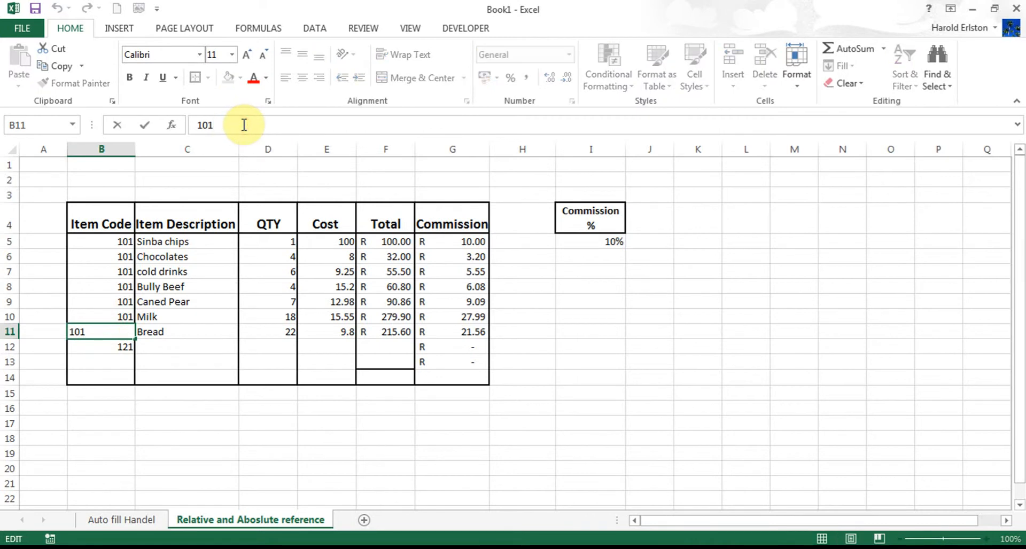
{"action": "key", "text": "Delete"}
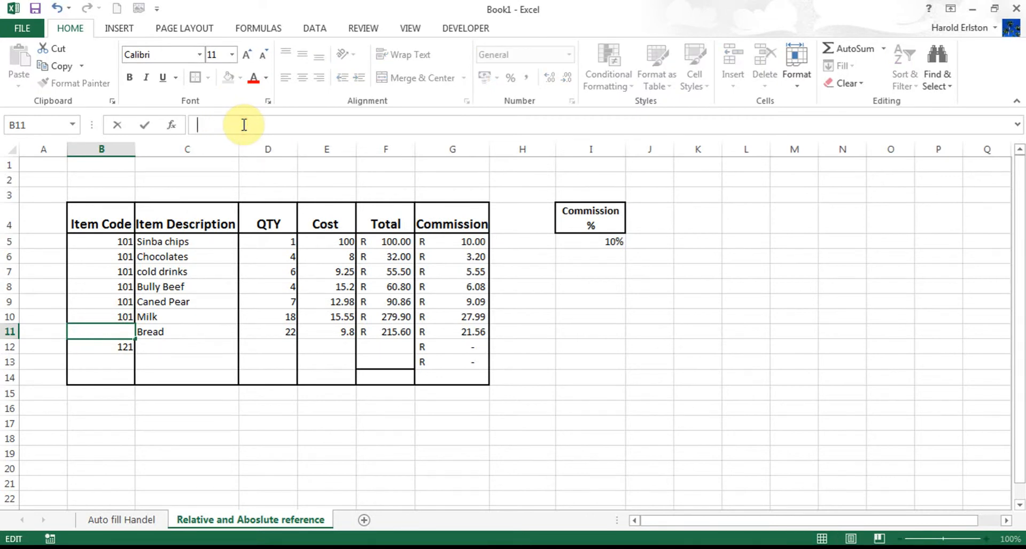
{"action": "type", "text": "1"}
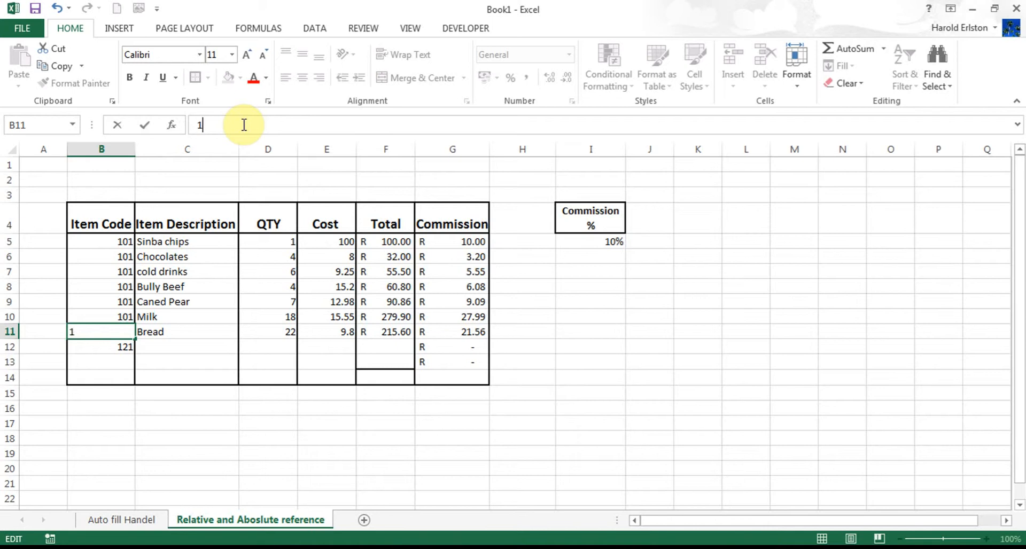
{"action": "key", "text": "Return"}
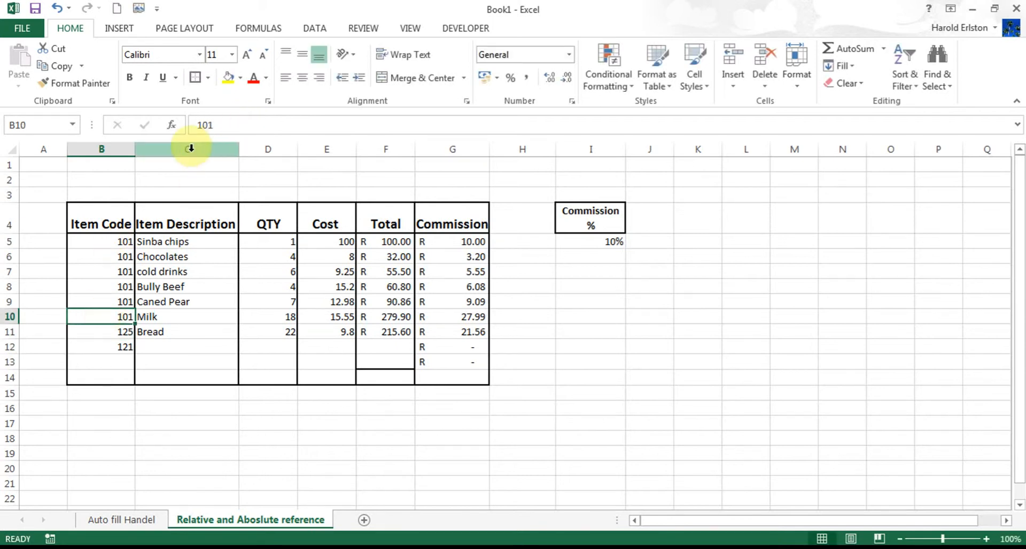
{"action": "left_click", "coordinate": [205, 125]}
{"action": "type", "text": "145"}
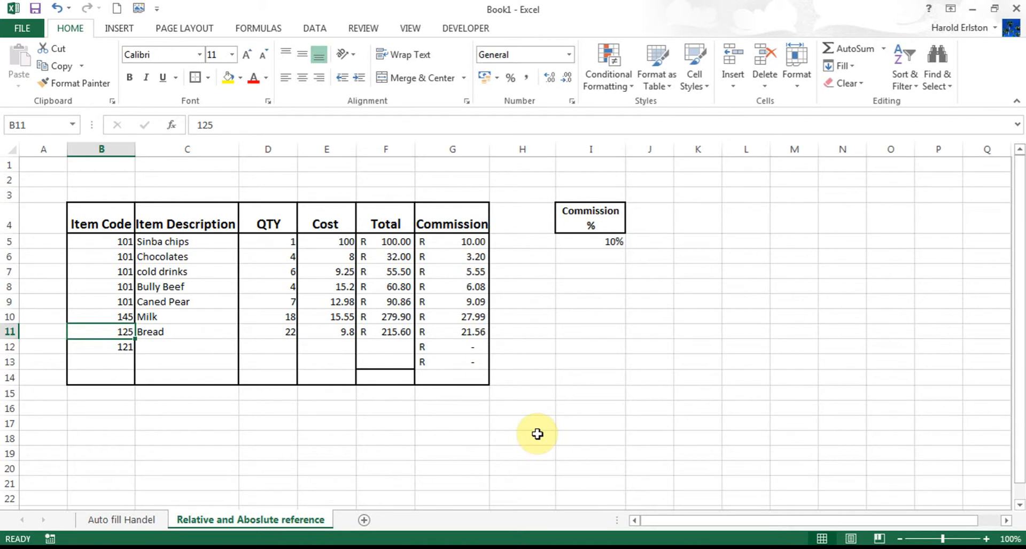
{"action": "mouse_move", "coordinate": [10, 457]}
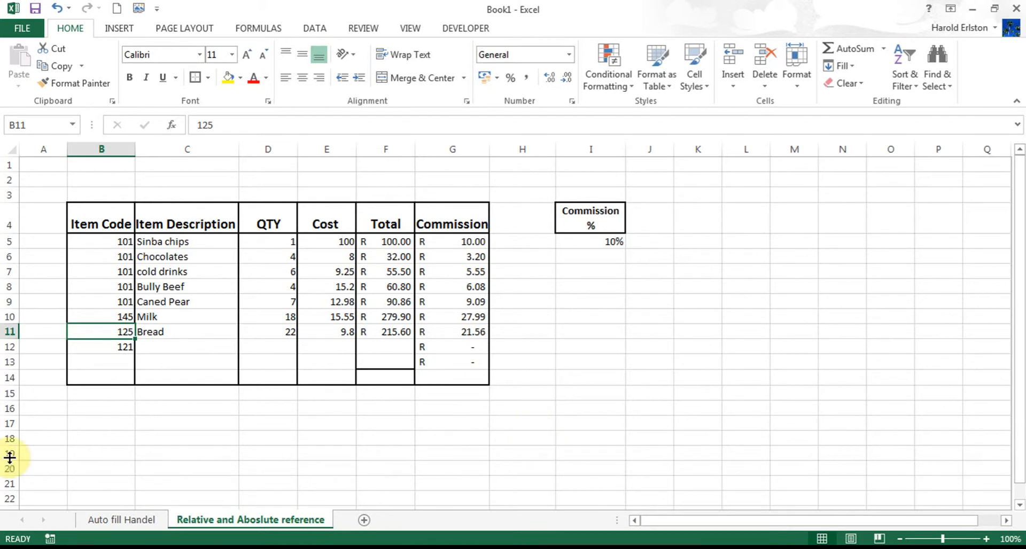
Clear All on B12 to remove the 121 item code entirely.
{"action": "left_click", "coordinate": [100, 347]}
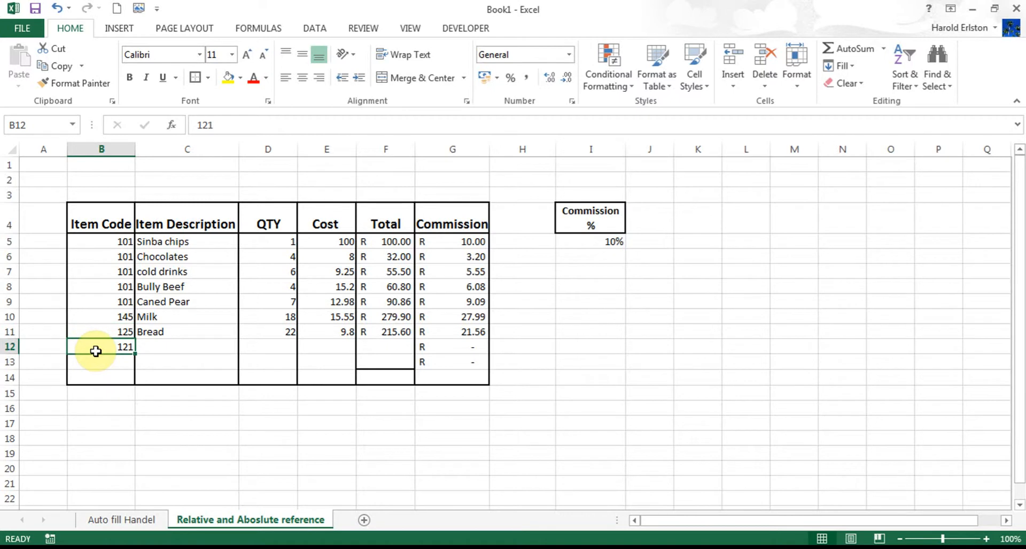
{"action": "mouse_move", "coordinate": [77, 37]}
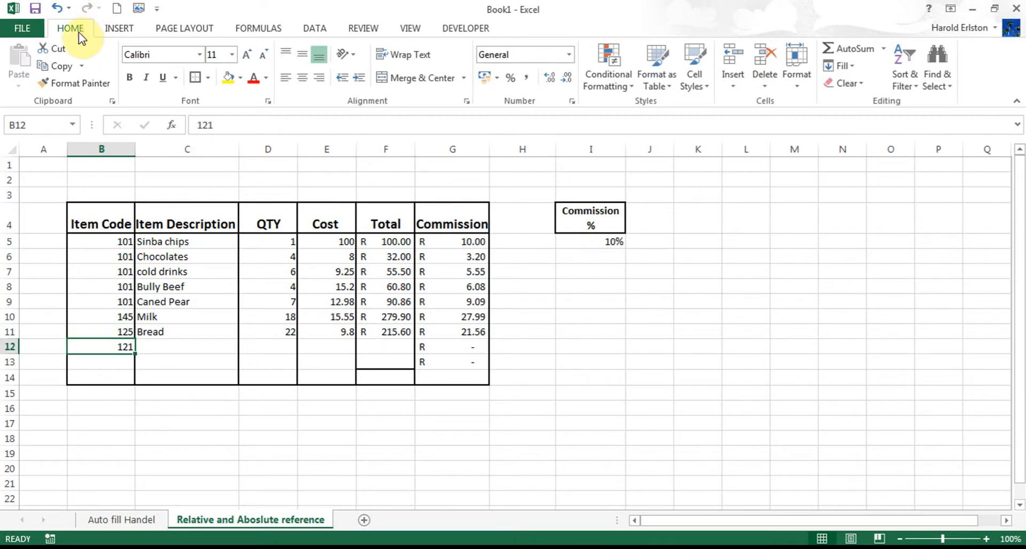
{"action": "mouse_move", "coordinate": [876, 121]}
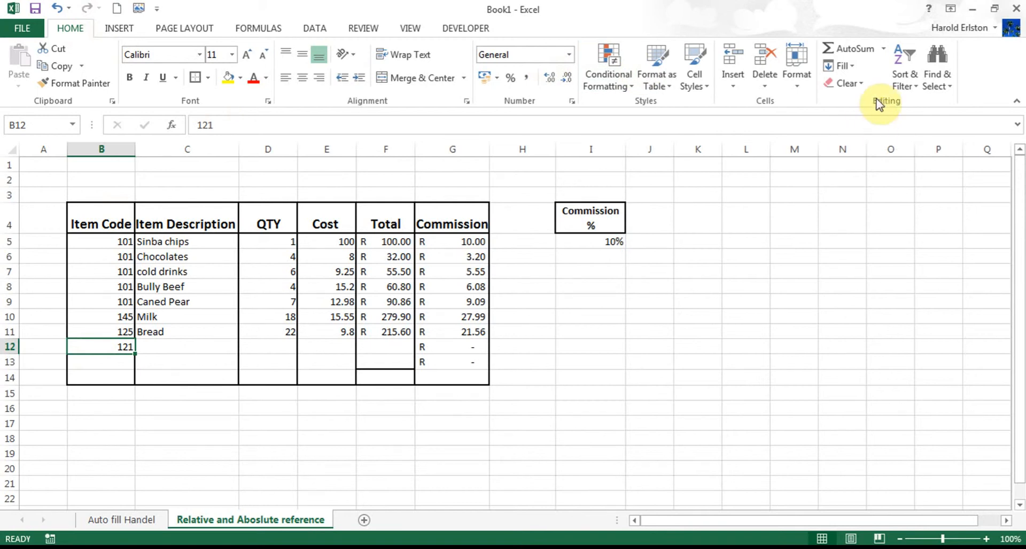
{"action": "left_click", "coordinate": [845, 84]}
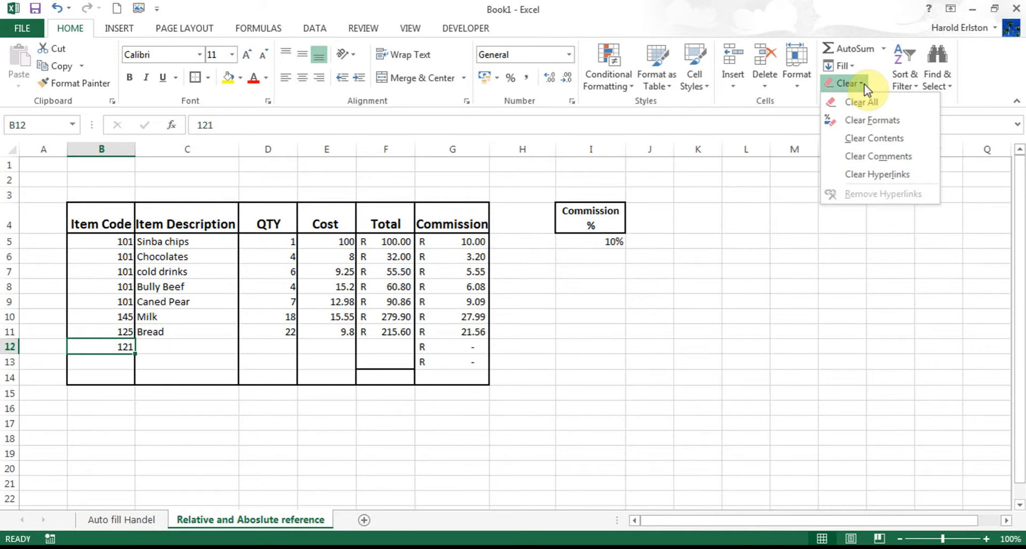
{"action": "mouse_move", "coordinate": [862, 102]}
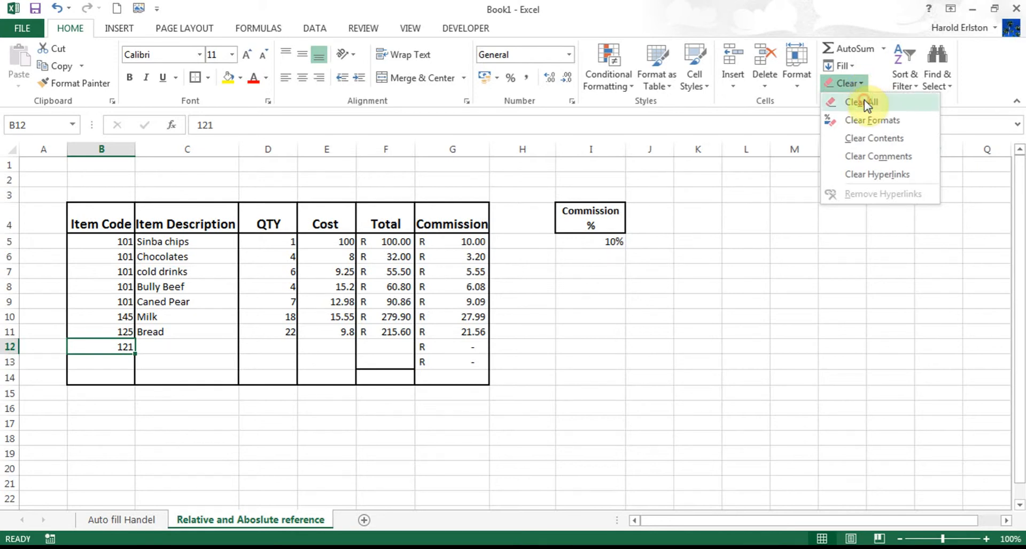
{"action": "left_click", "coordinate": [861, 102]}
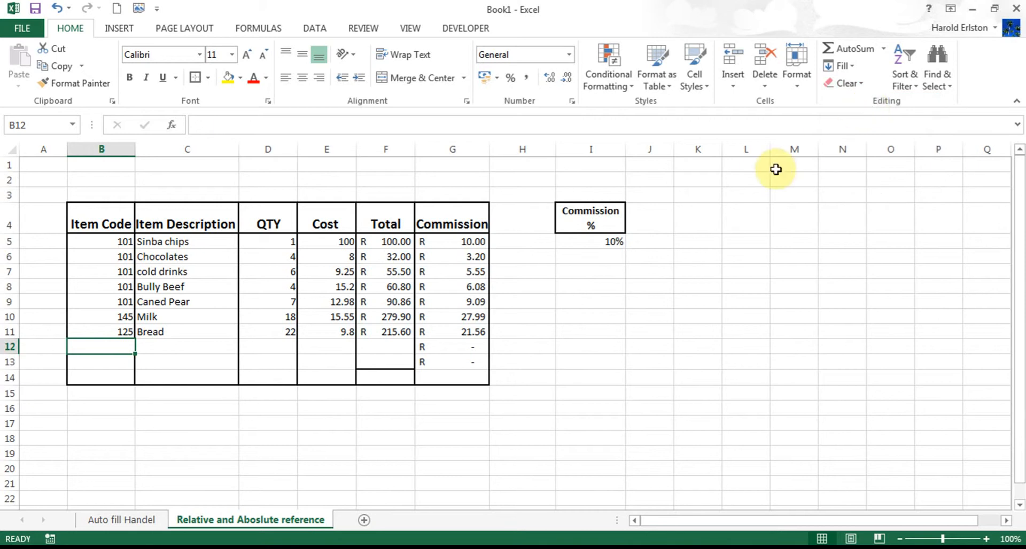
{"action": "mouse_move", "coordinate": [765, 181]}
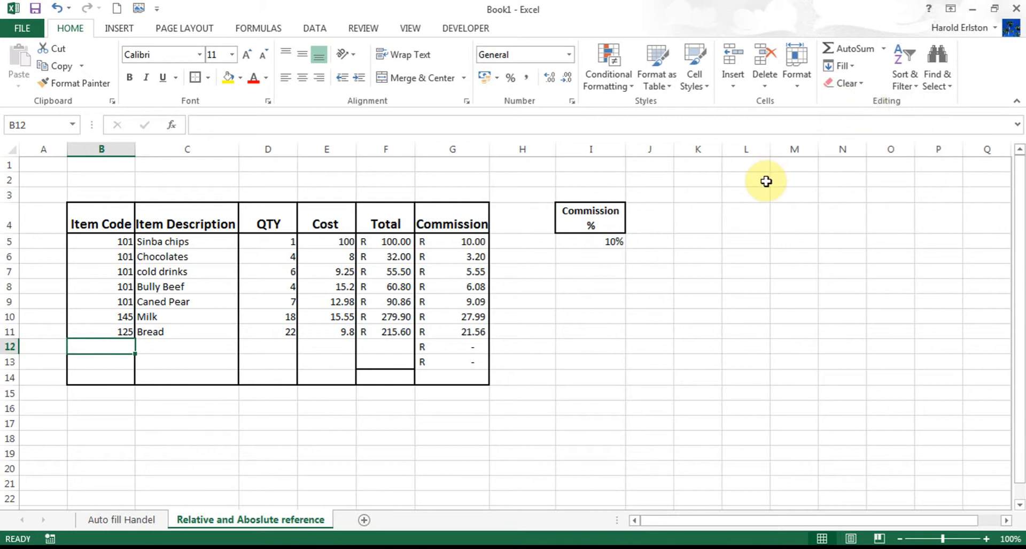
{"action": "mouse_move", "coordinate": [243, 365]}
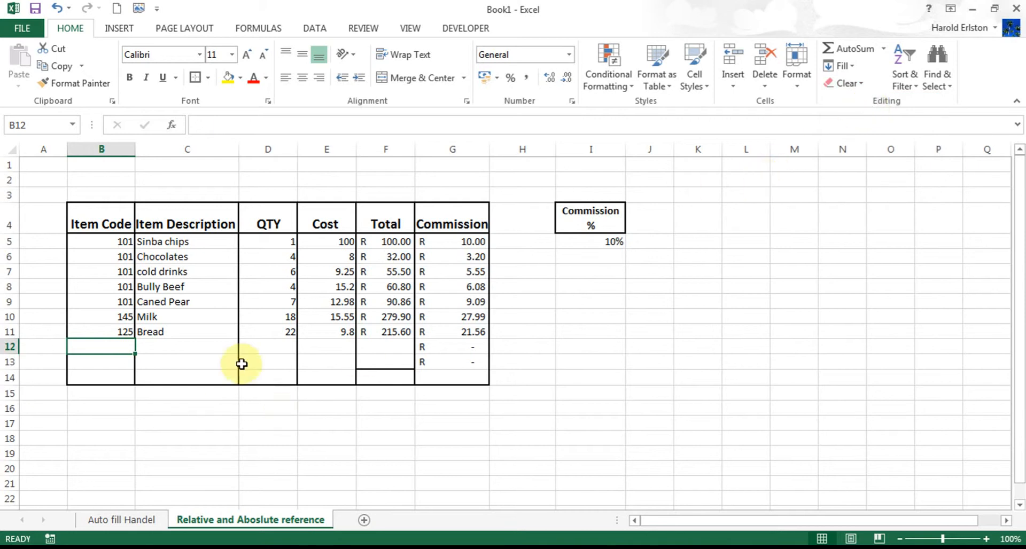
Fill Bread's code 125 down from B11, undo the extra fill, leaving 125 in B12 only.
{"action": "left_click", "coordinate": [101, 316]}
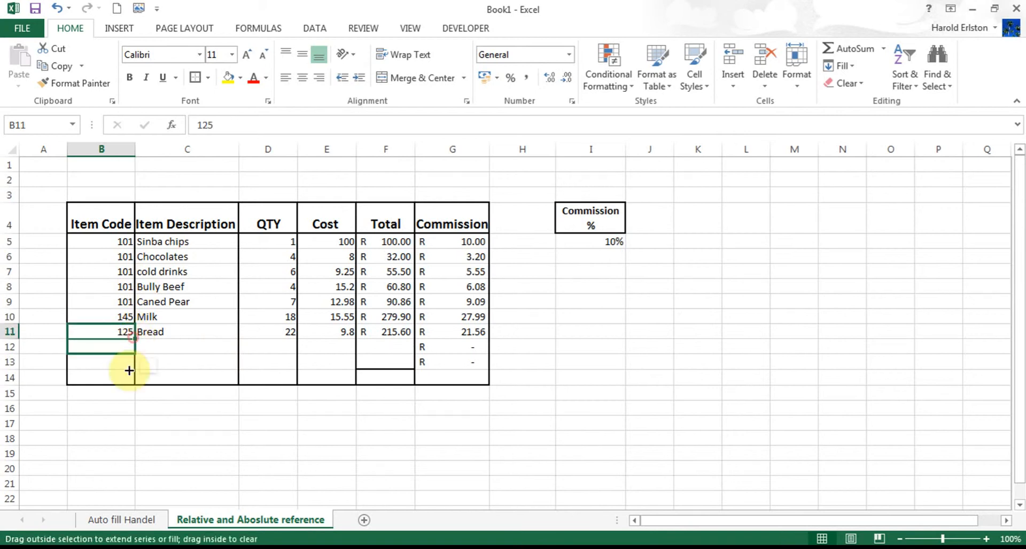
{"action": "left_click_drag", "start_coordinate": [130, 332], "coordinate": [129, 377]}
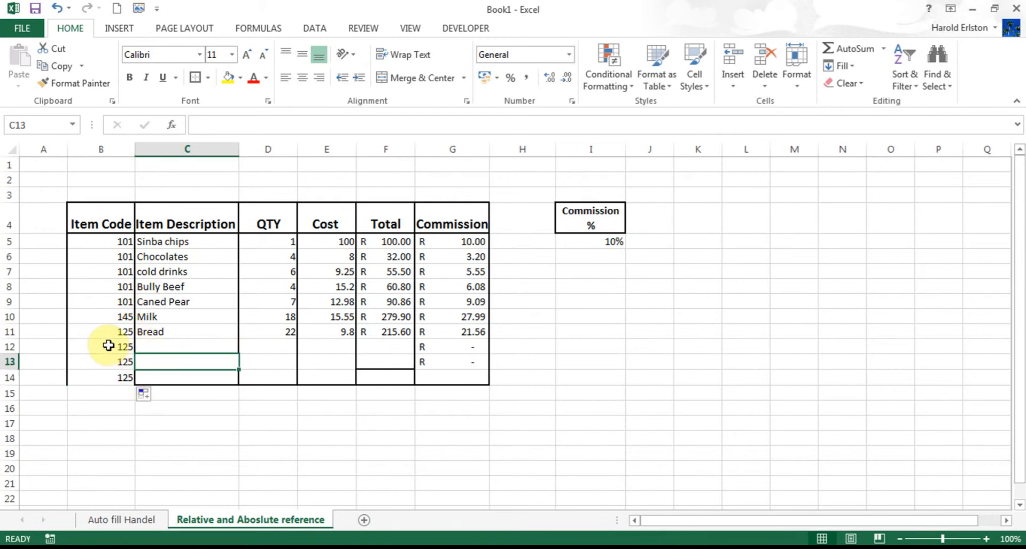
{"action": "left_click", "coordinate": [100, 346]}
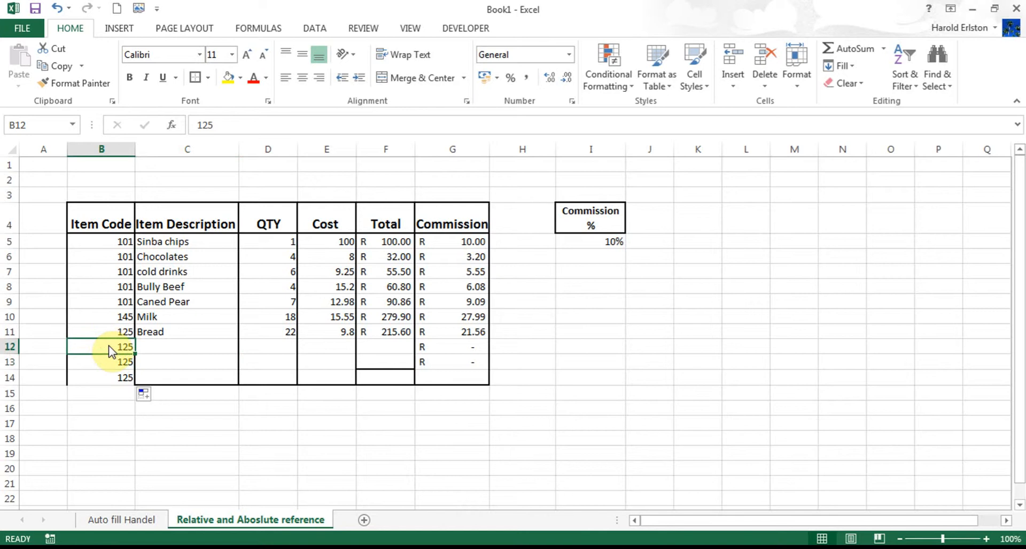
{"action": "left_click", "coordinate": [55, 8]}
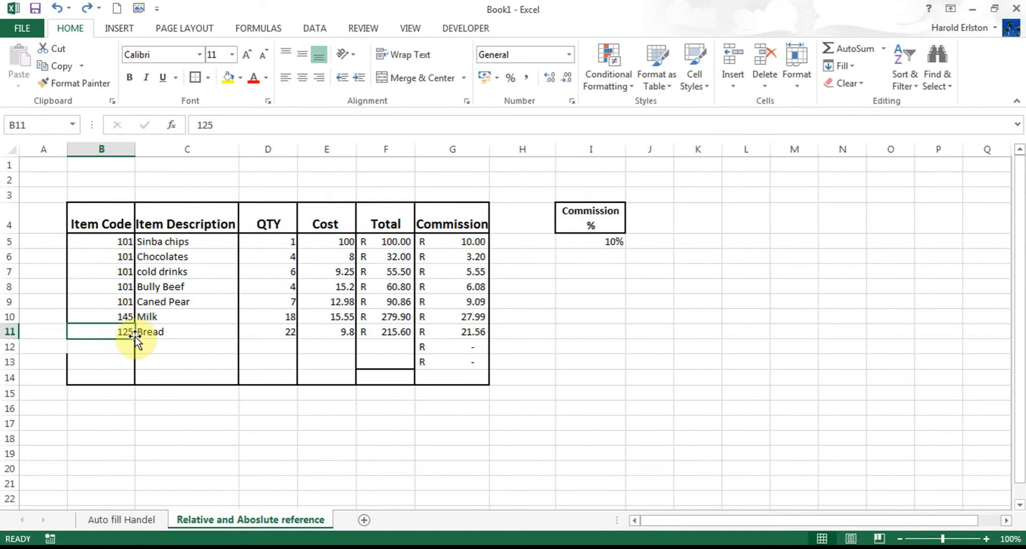
{"action": "left_click", "coordinate": [101, 346]}
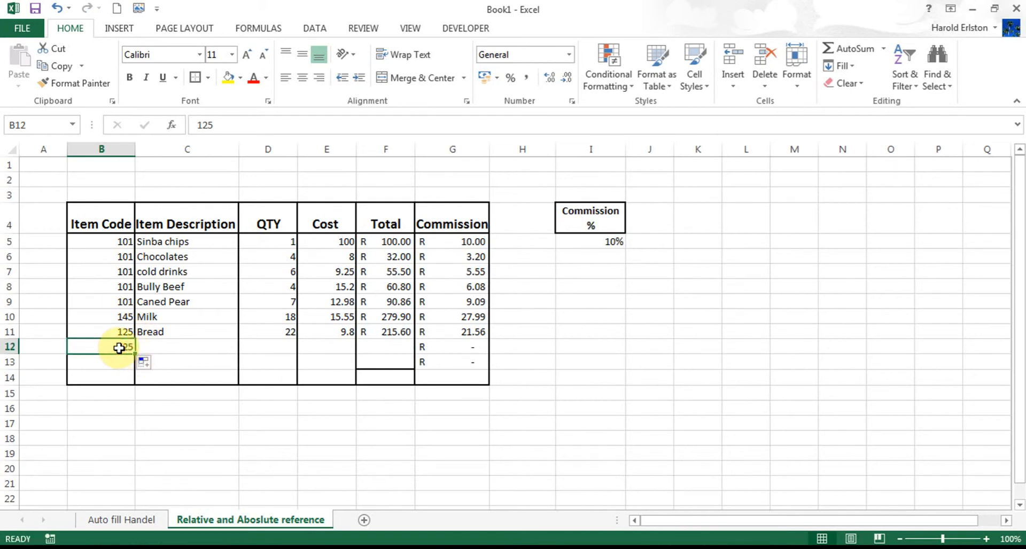
Delete the 125 in B12, then select Bread's code and description cells B11:C11 for clearing.
{"action": "right_click", "coordinate": [121, 346]}
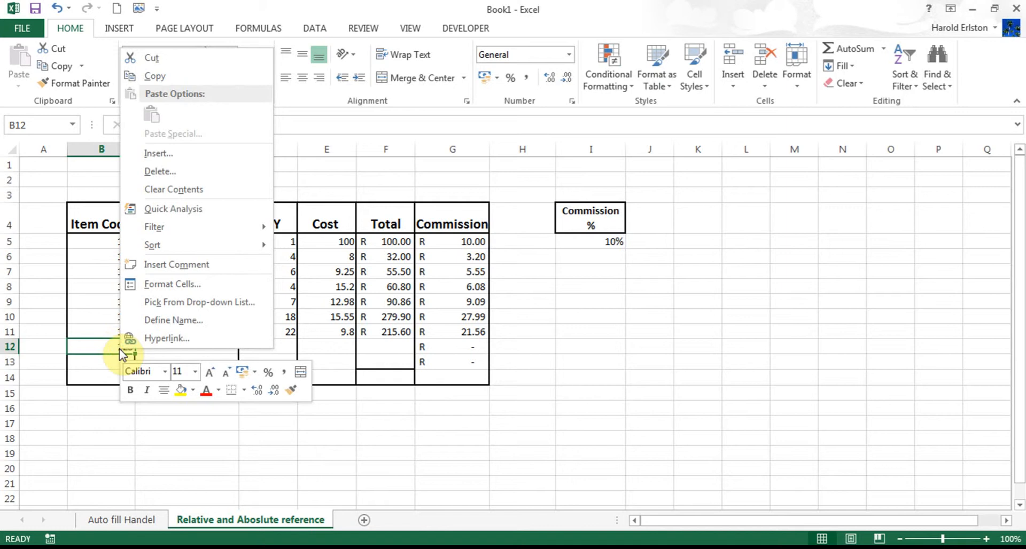
{"action": "mouse_move", "coordinate": [183, 190]}
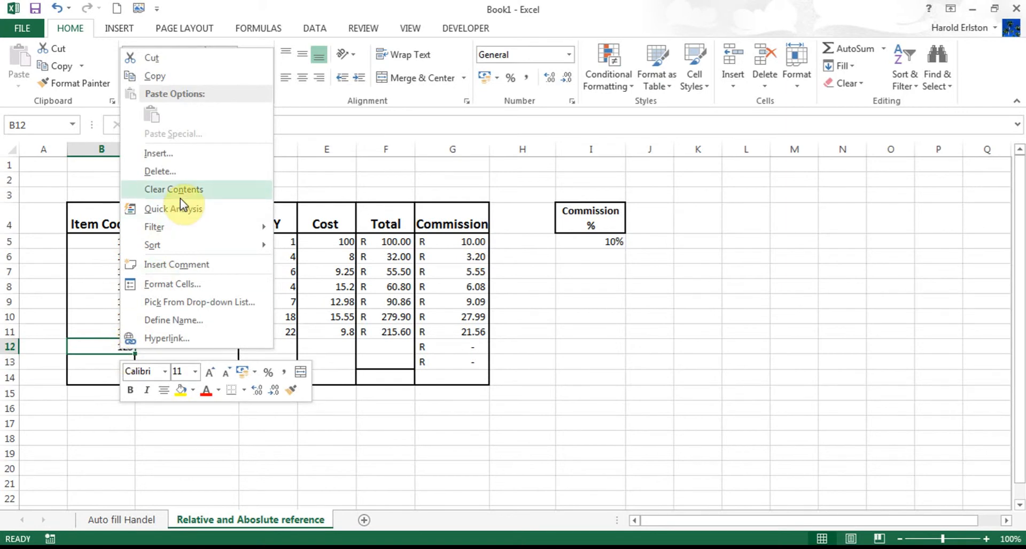
{"action": "left_click", "coordinate": [173, 189]}
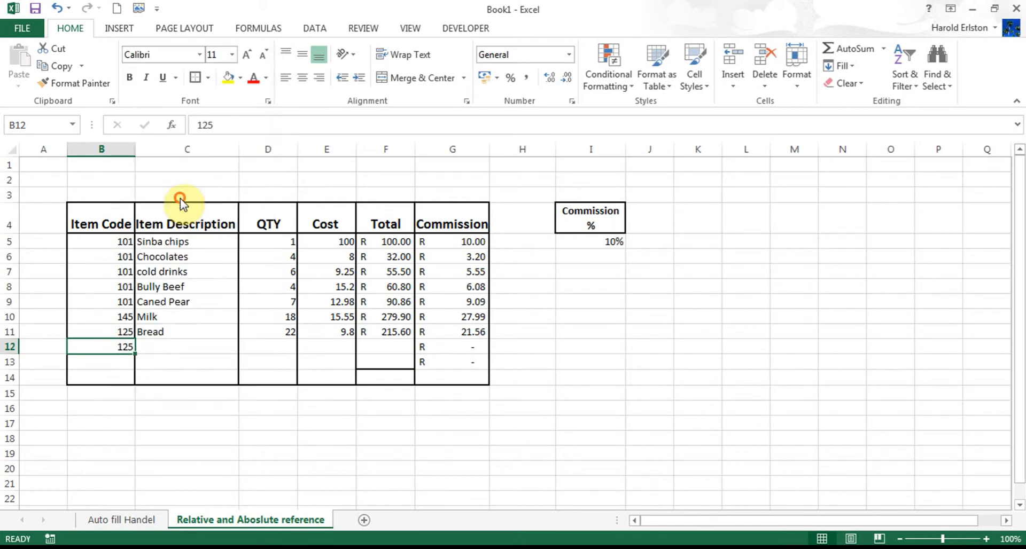
{"action": "key", "text": "Delete"}
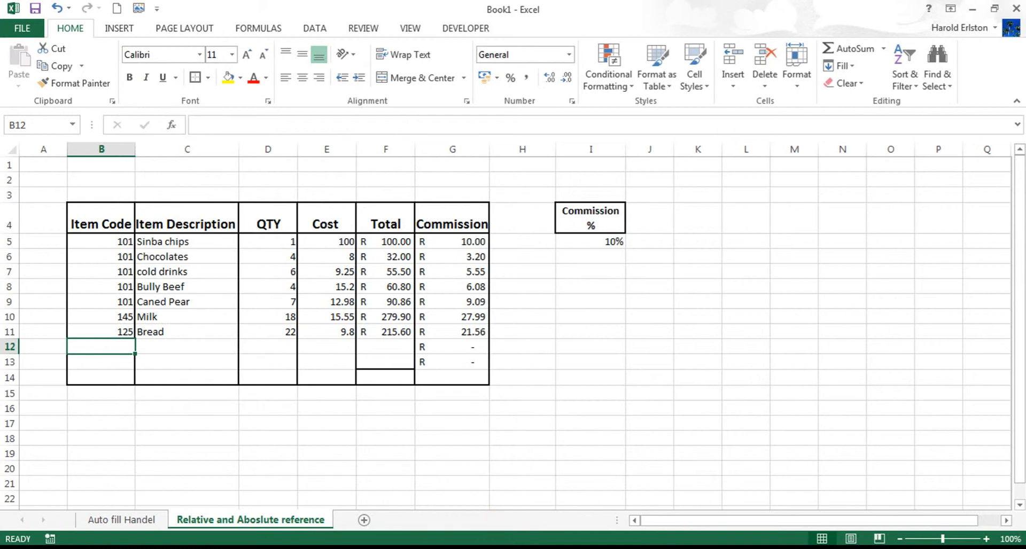
{"action": "left_click", "coordinate": [100, 332]}
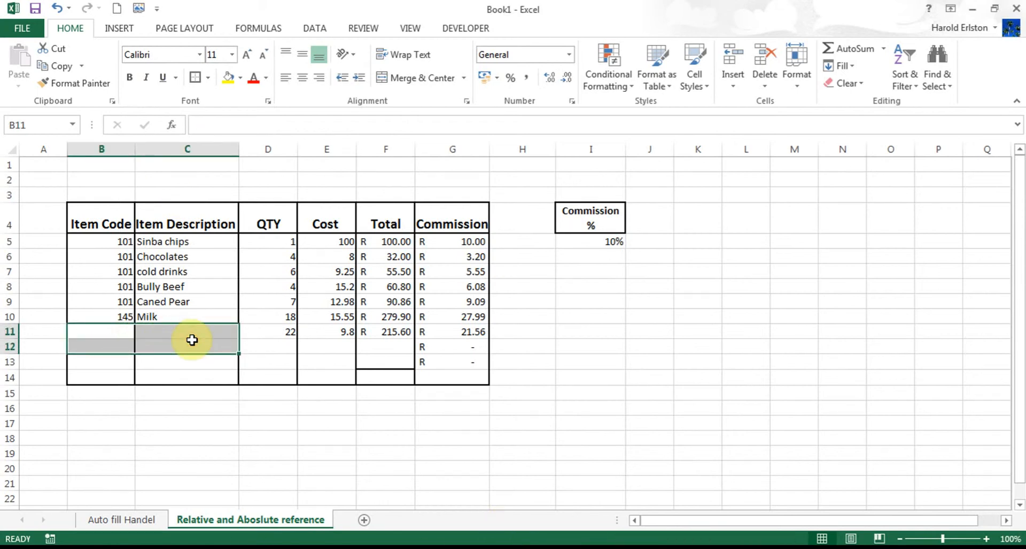
{"action": "left_click", "coordinate": [187, 332]}
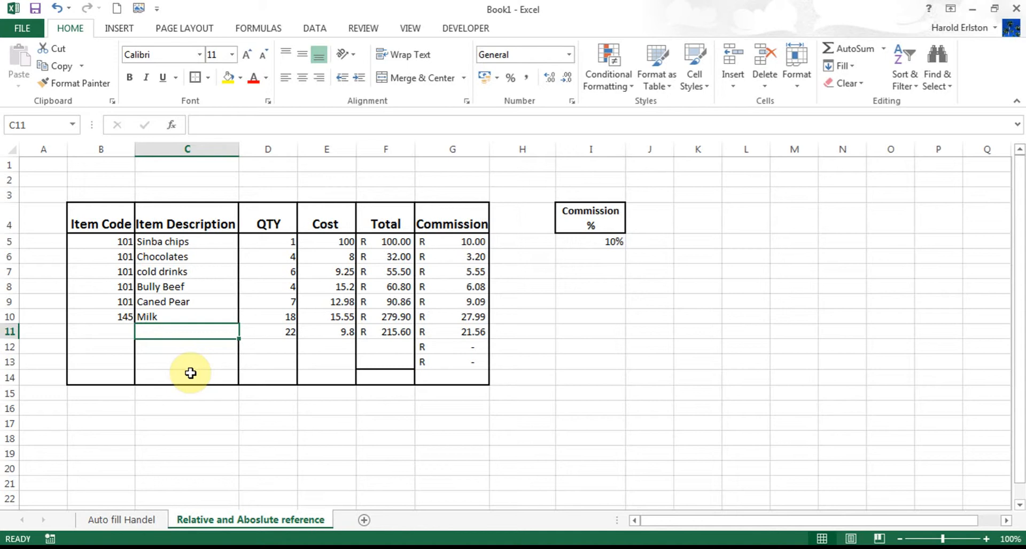
{"action": "mouse_move", "coordinate": [114, 163]}
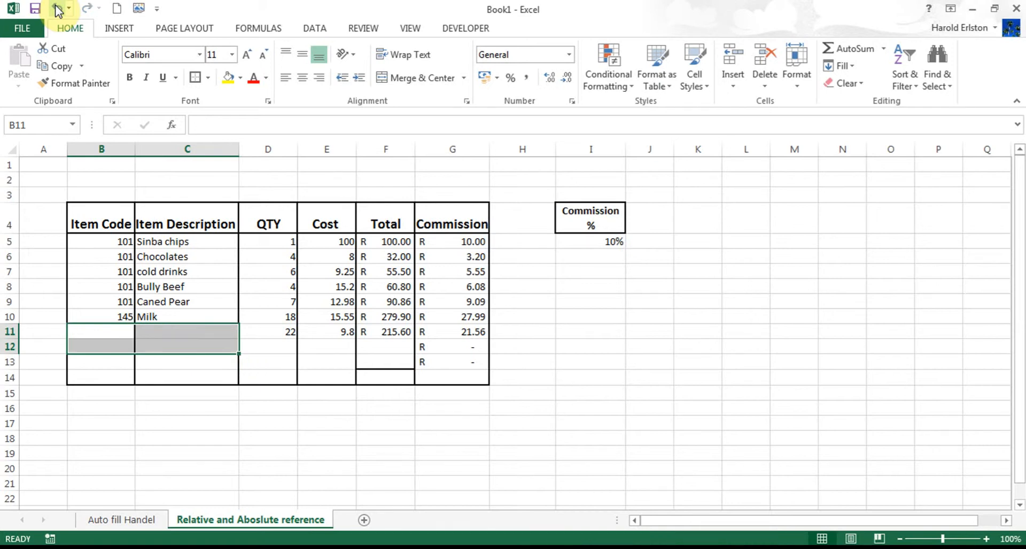
{"action": "mouse_move", "coordinate": [94, 84]}
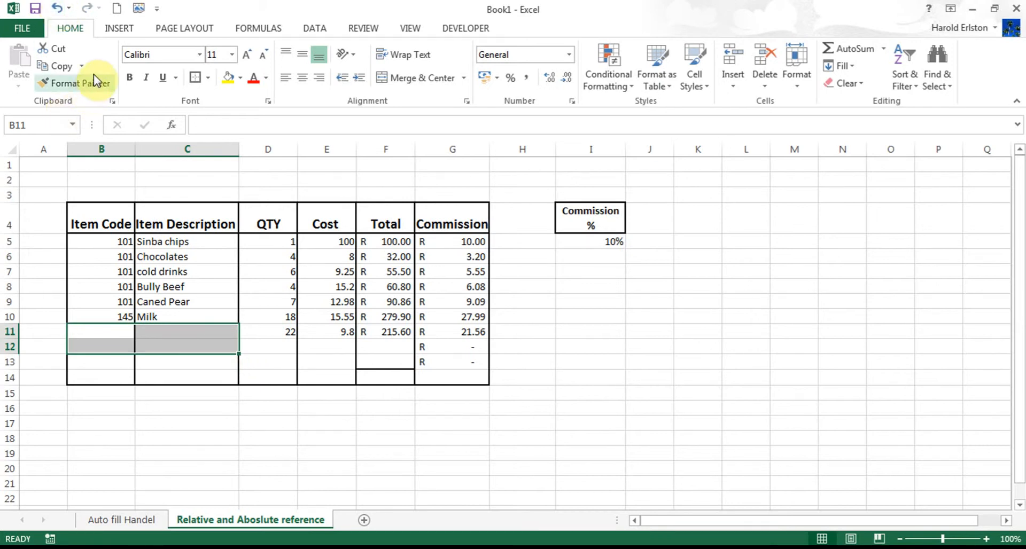
{"action": "mouse_move", "coordinate": [97, 54]}
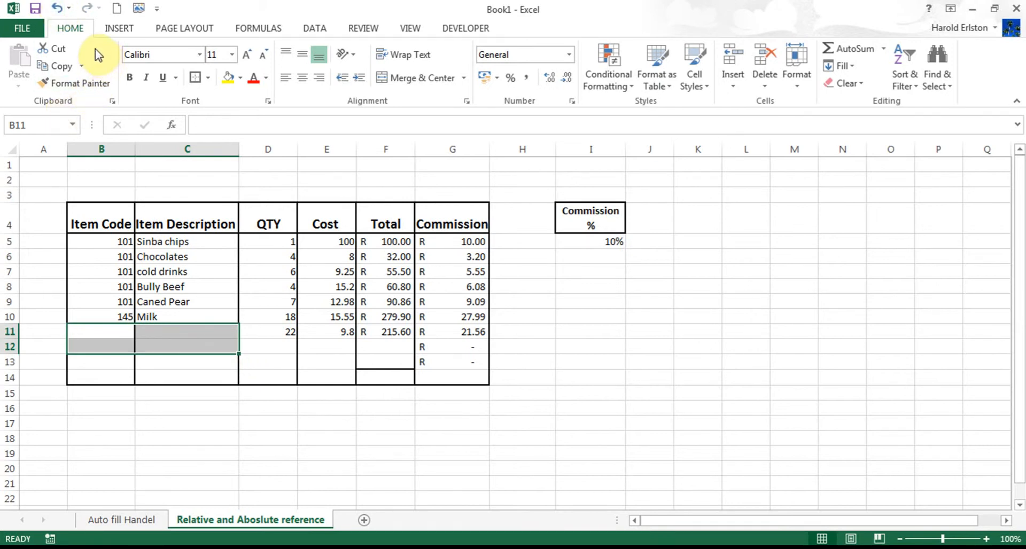
{"action": "mouse_move", "coordinate": [58, 7]}
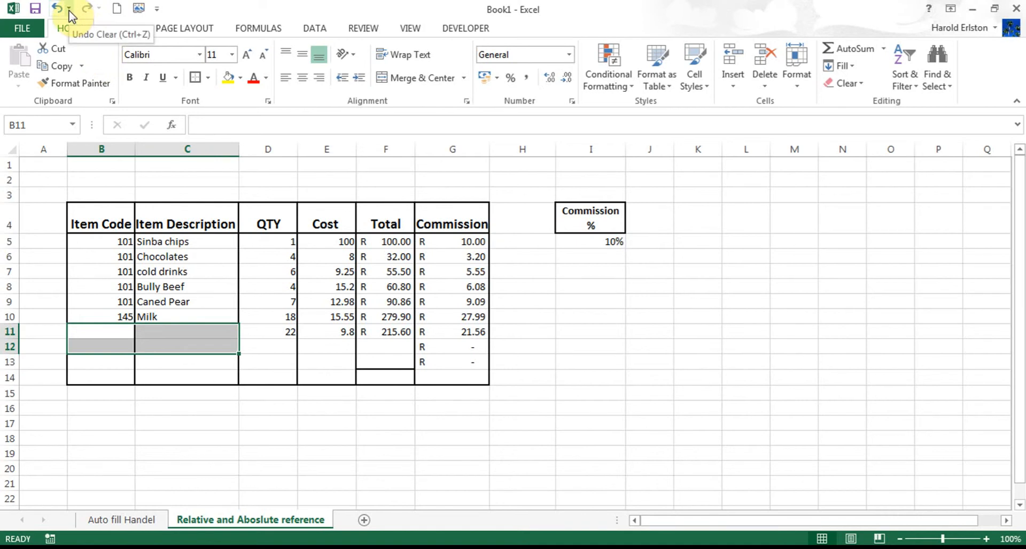
{"action": "left_click", "coordinate": [68, 8]}
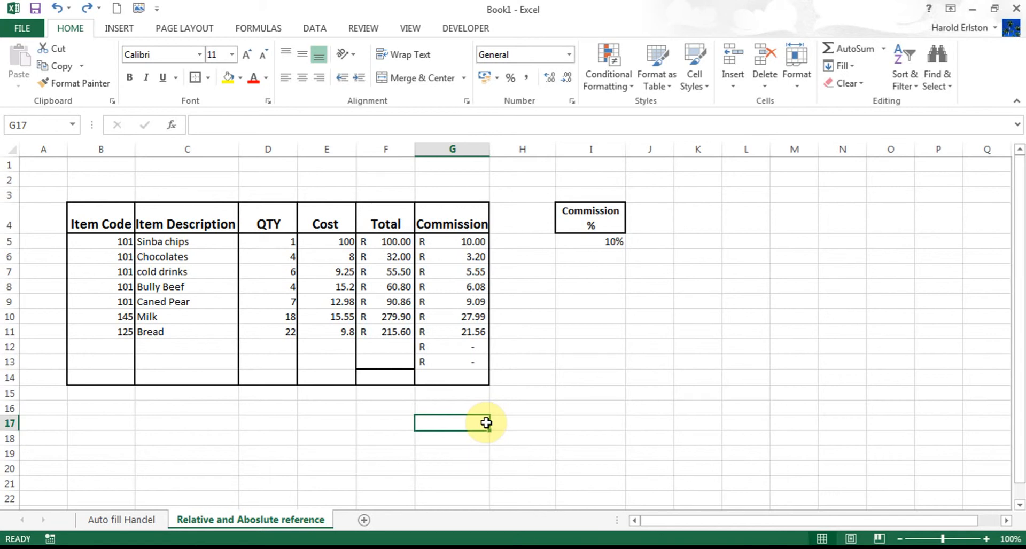
{"action": "mouse_move", "coordinate": [350, 363]}
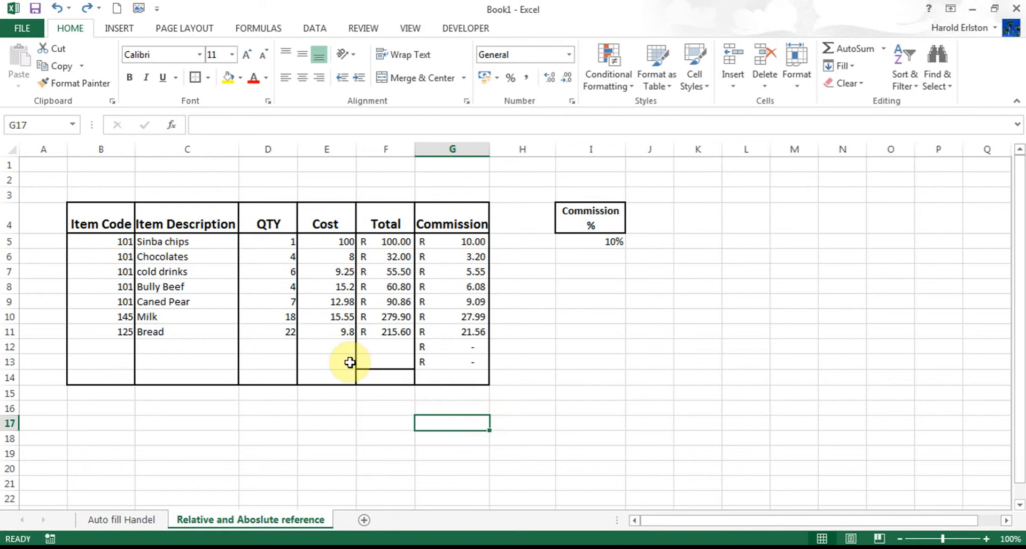
{"action": "mouse_move", "coordinate": [320, 454]}
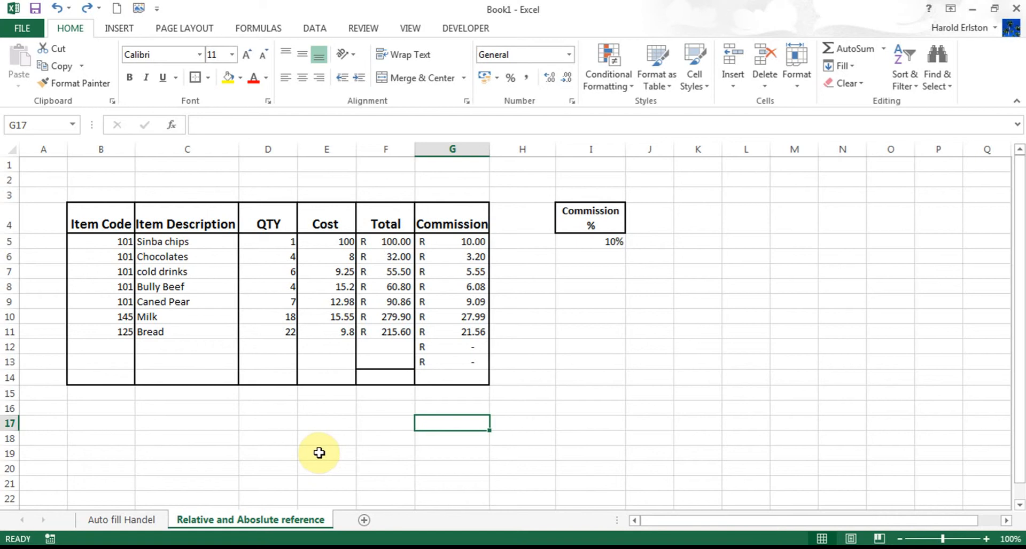
{"action": "mouse_move", "coordinate": [208, 466]}
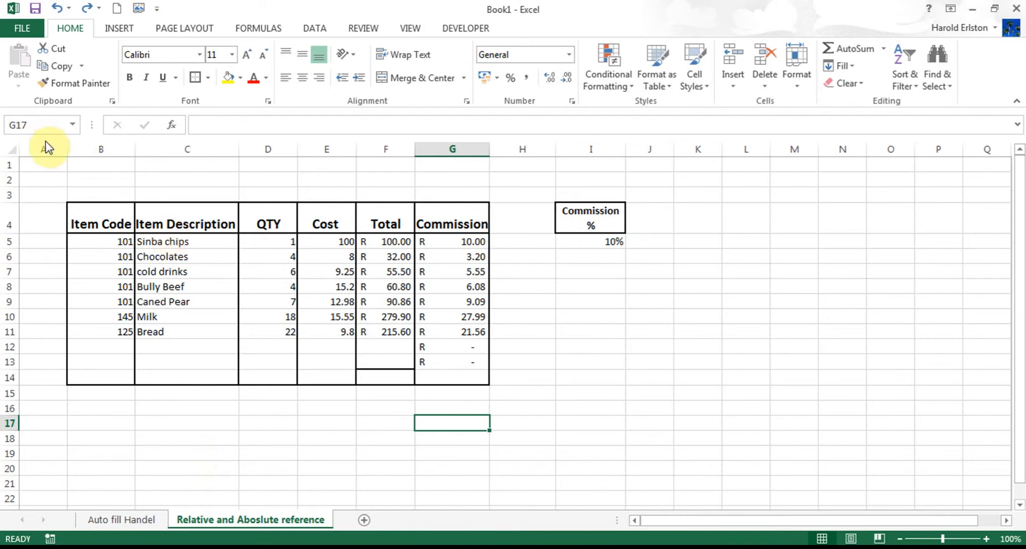
{"action": "mouse_move", "coordinate": [55, 49]}
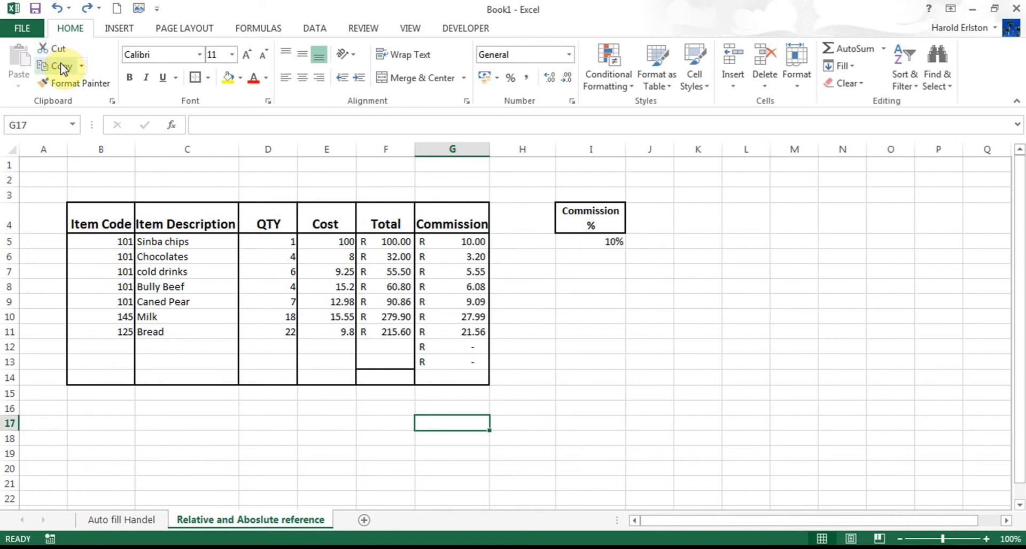
{"action": "mouse_move", "coordinate": [58, 68]}
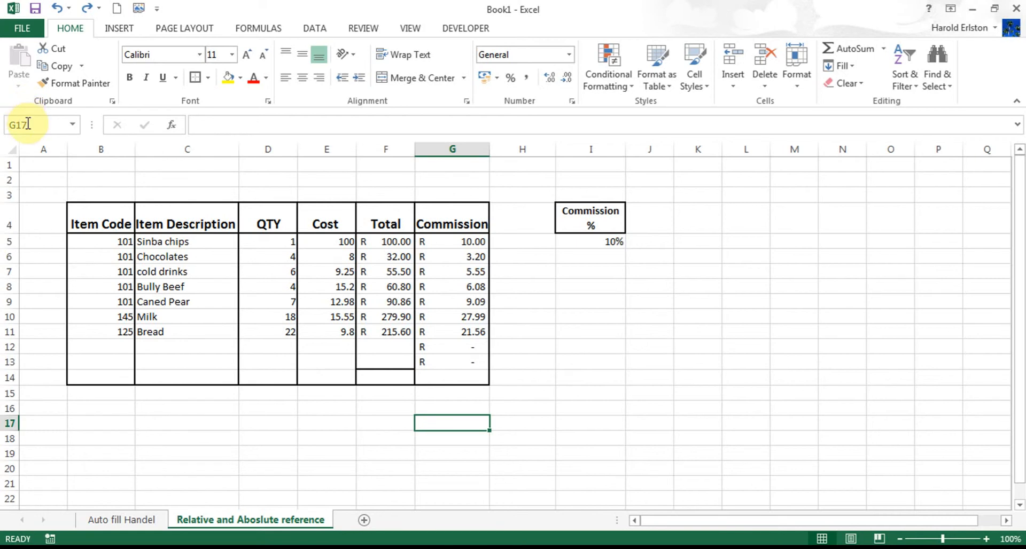
{"action": "mouse_move", "coordinate": [43, 164]}
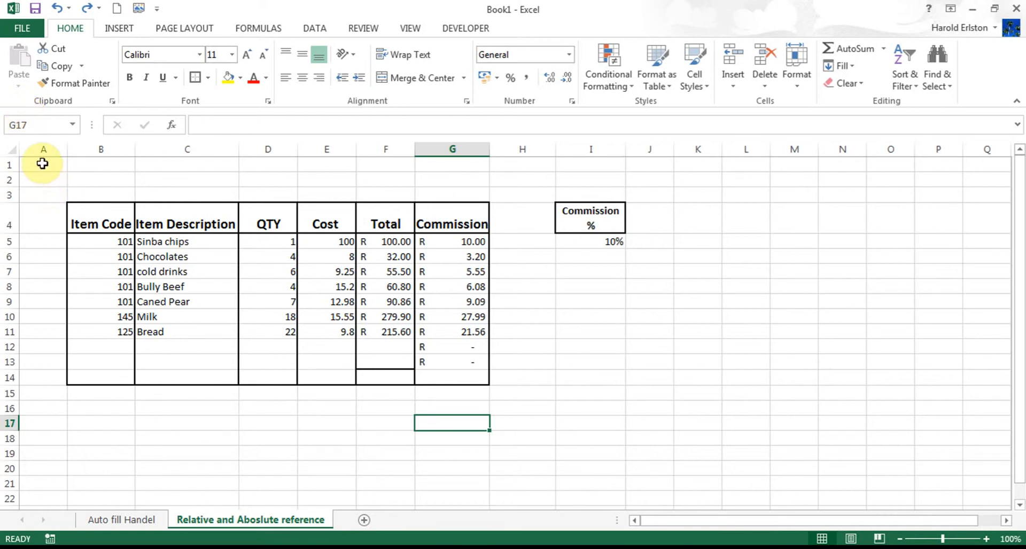
{"action": "left_click", "coordinate": [42, 164]}
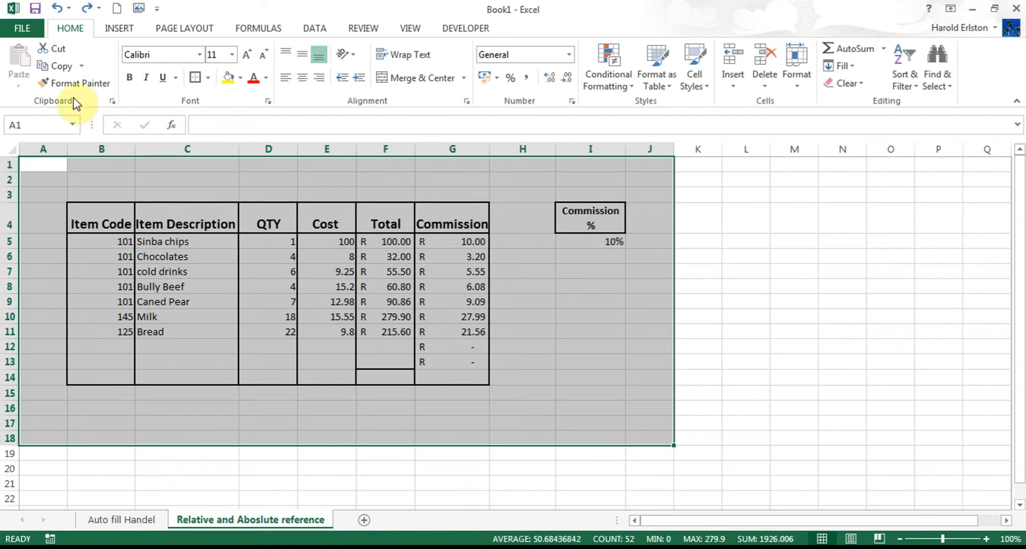
{"action": "left_click", "coordinate": [58, 67]}
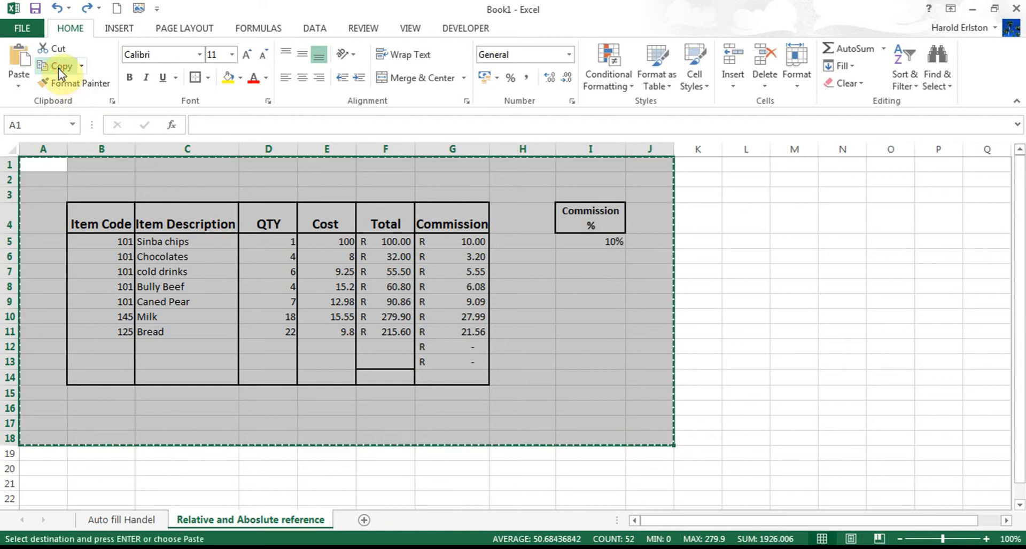
{"action": "mouse_move", "coordinate": [851, 165]}
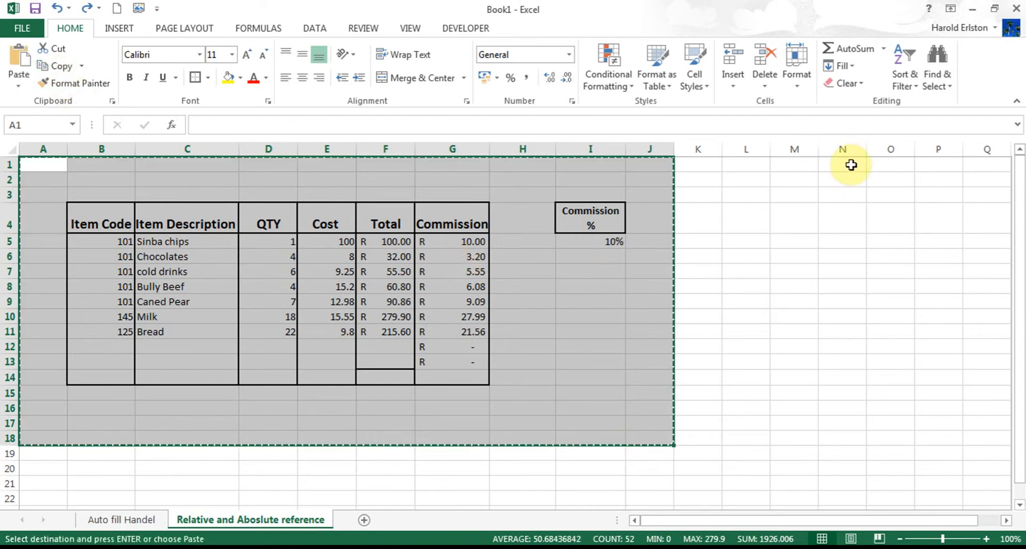
{"action": "left_click", "coordinate": [842, 164]}
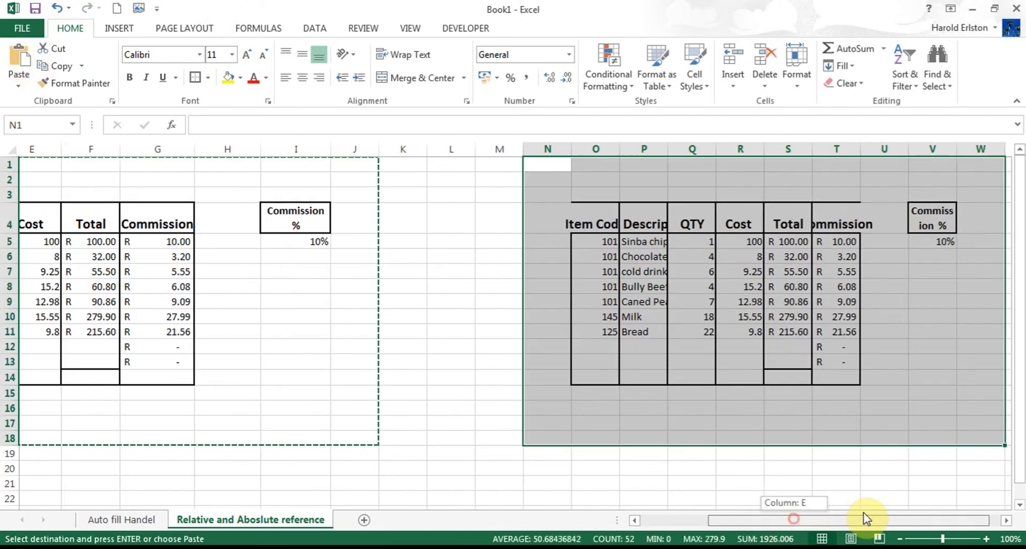
{"action": "left_click", "coordinate": [756, 422]}
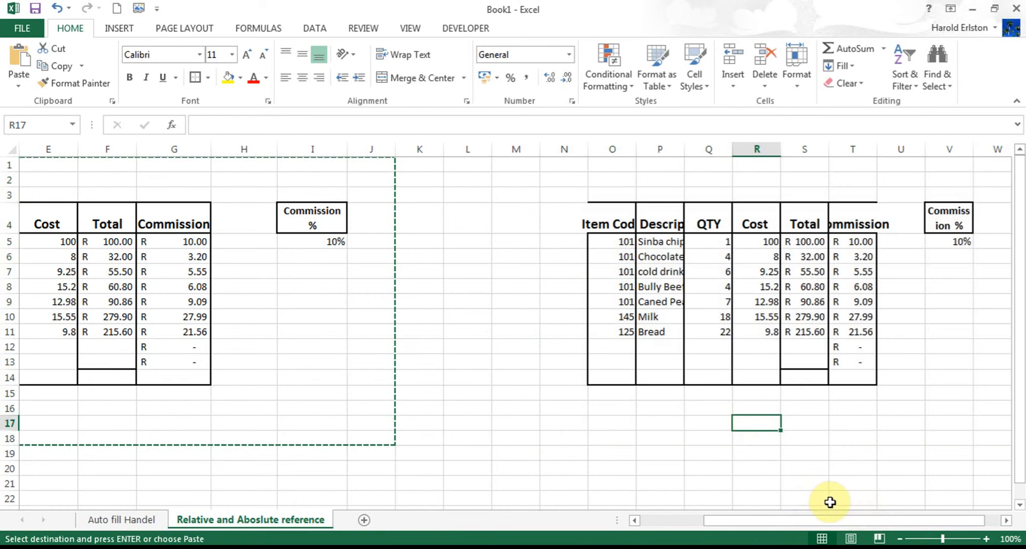
{"action": "scroll", "scroll_direction": "left", "scroll_amount": 3}
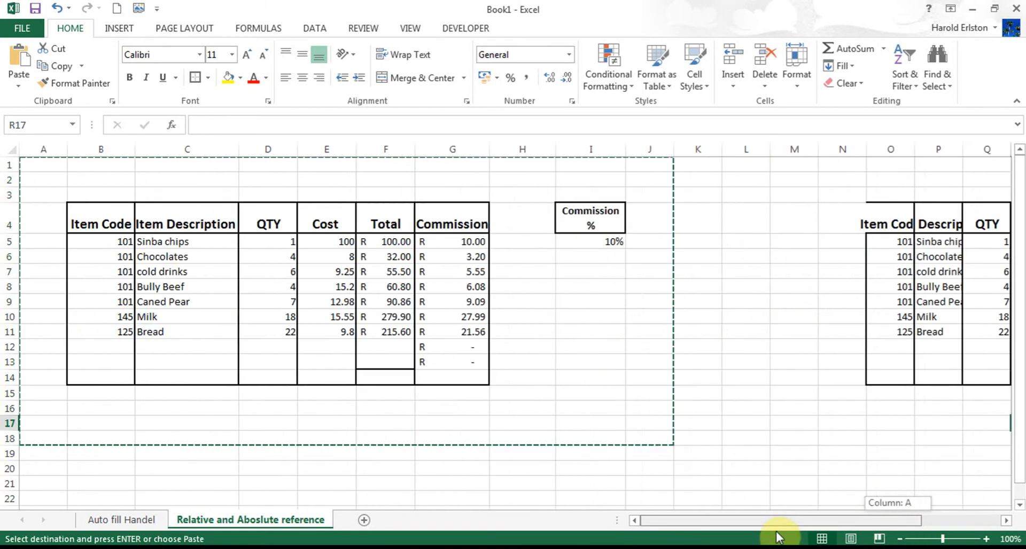
{"action": "mouse_move", "coordinate": [130, 205]}
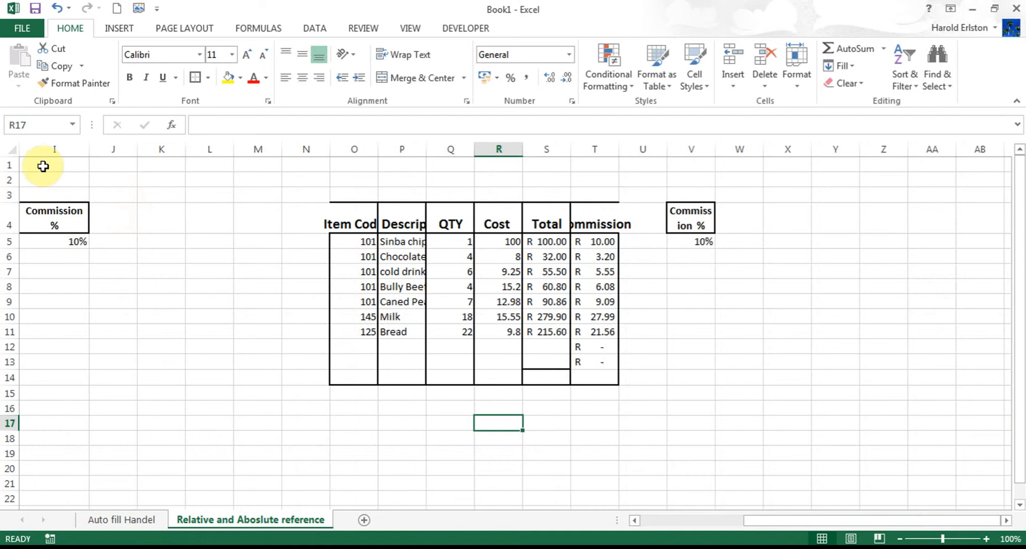
{"action": "mouse_move", "coordinate": [40, 162]}
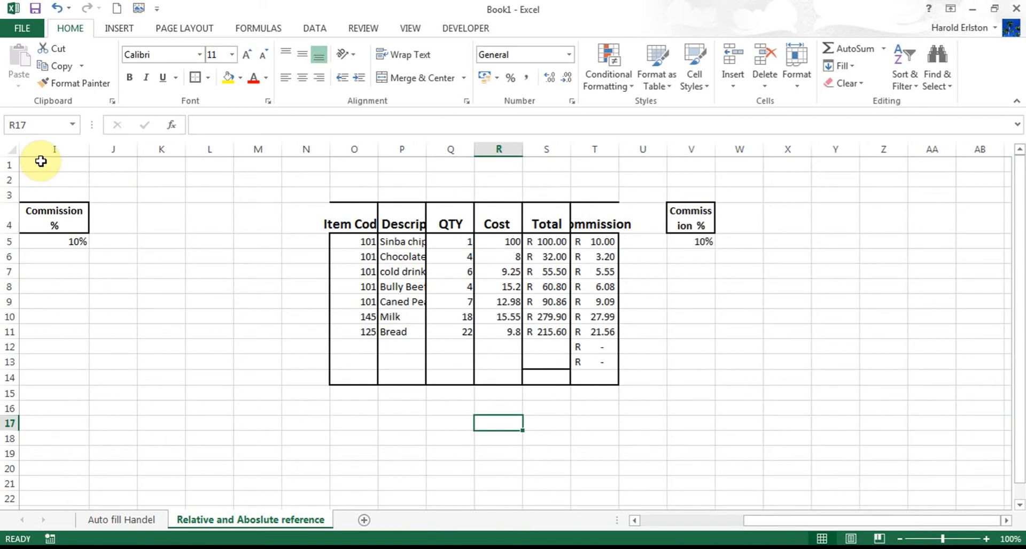
Cut the I1:W17 block and paste it at I21, scrolling to verify.
{"action": "left_click_drag", "start_coordinate": [41, 165], "coordinate": [731, 425]}
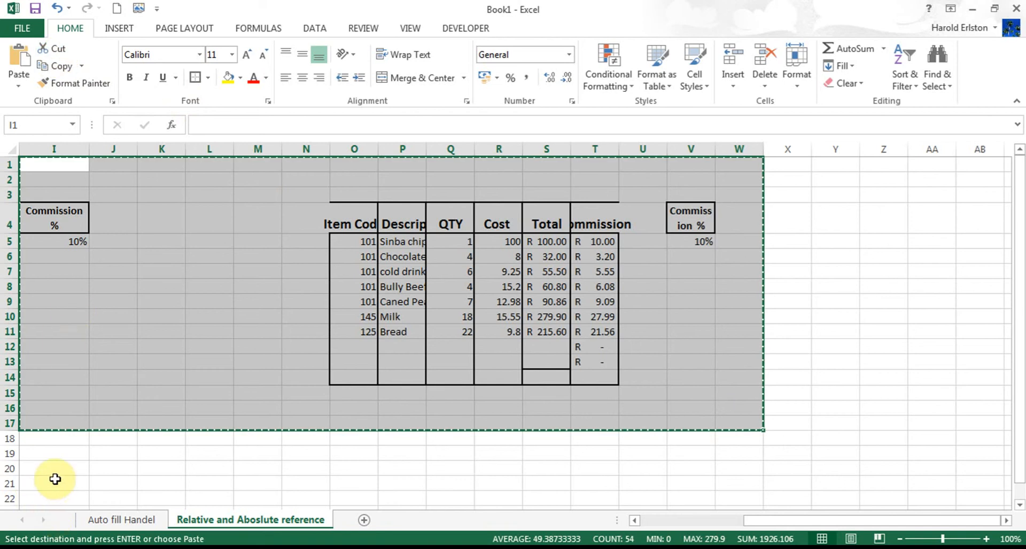
{"action": "left_click", "coordinate": [55, 484]}
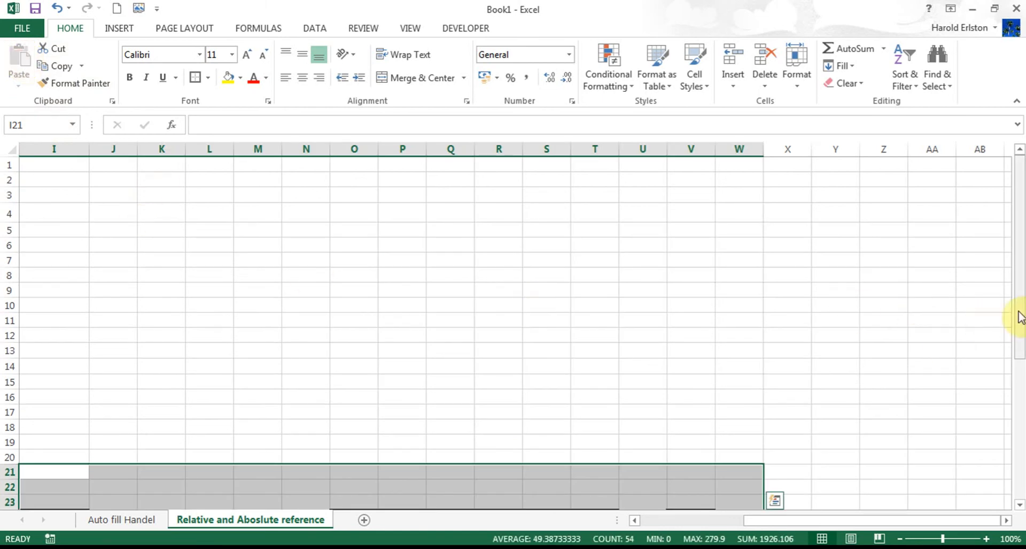
{"action": "scroll", "scroll_direction": "down", "scroll_amount": 3}
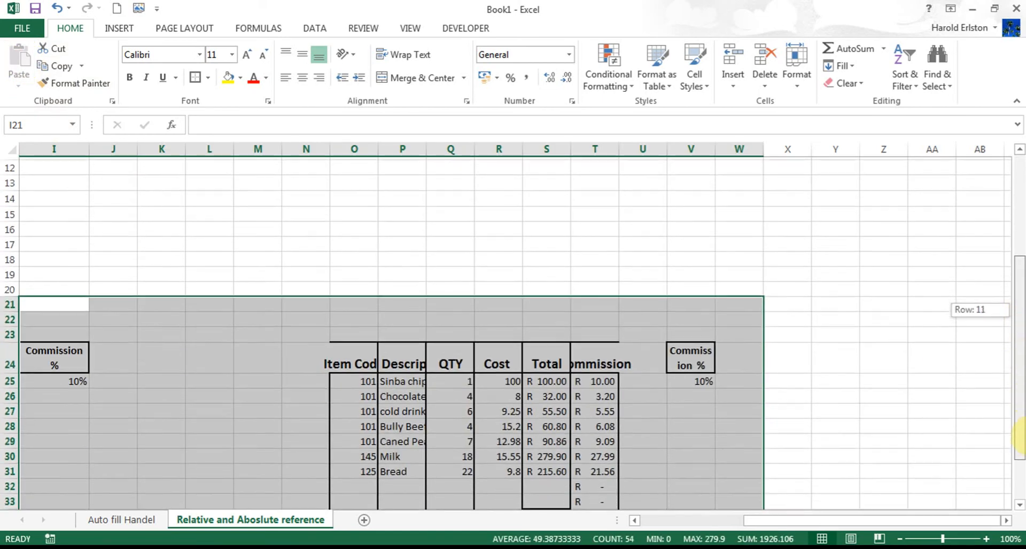
{"action": "scroll", "scroll_direction": "up", "scroll_amount": 3}
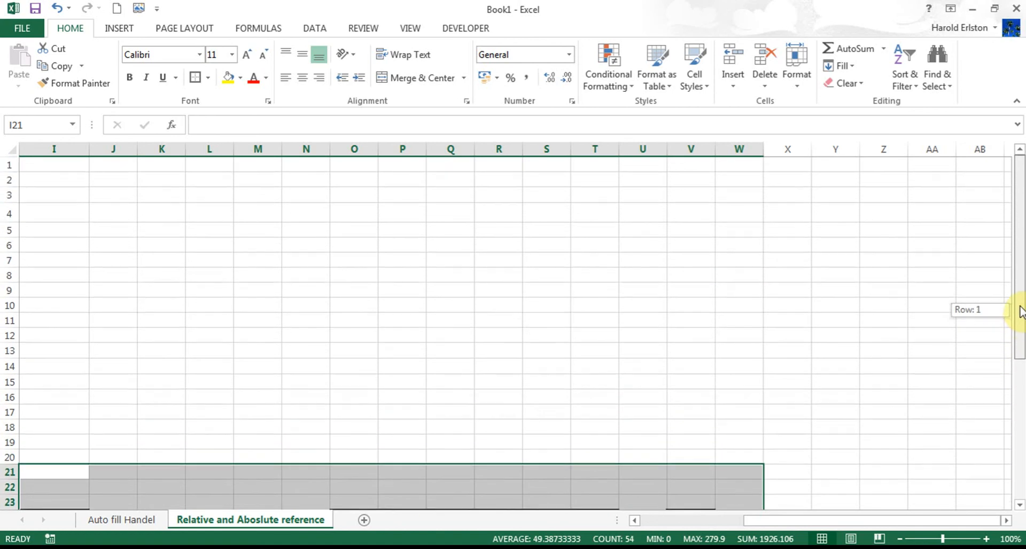
{"action": "scroll", "scroll_direction": "down", "scroll_amount": 3}
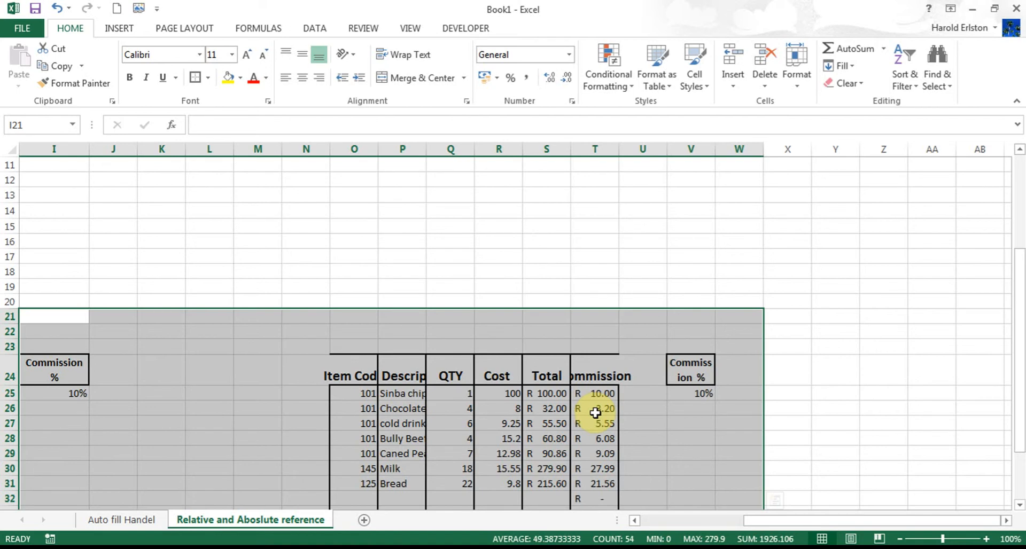
Paste a copy of the row-21 block back at I1 and deselect it.
{"action": "left_click", "coordinate": [54, 165]}
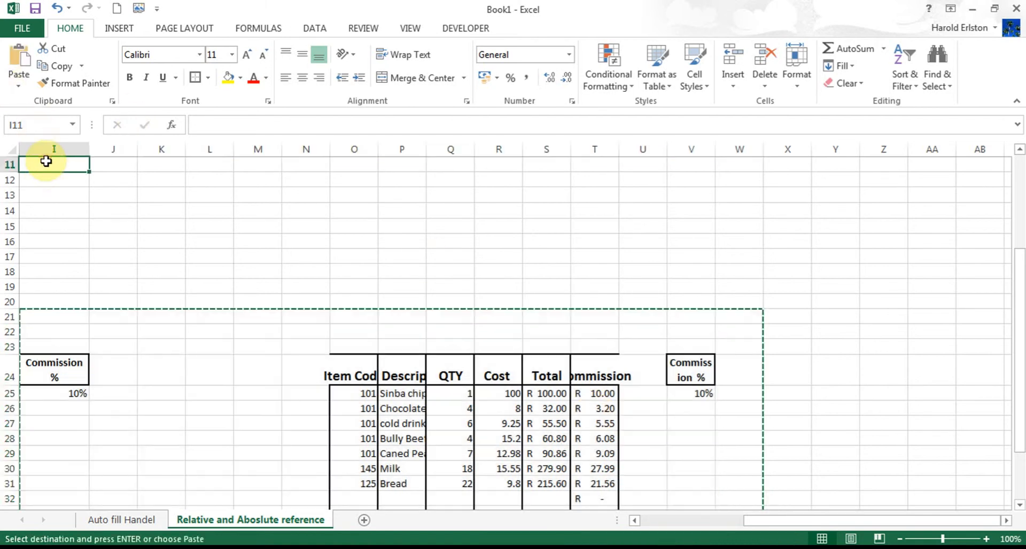
{"action": "scroll", "scroll_direction": "up", "scroll_amount": 3}
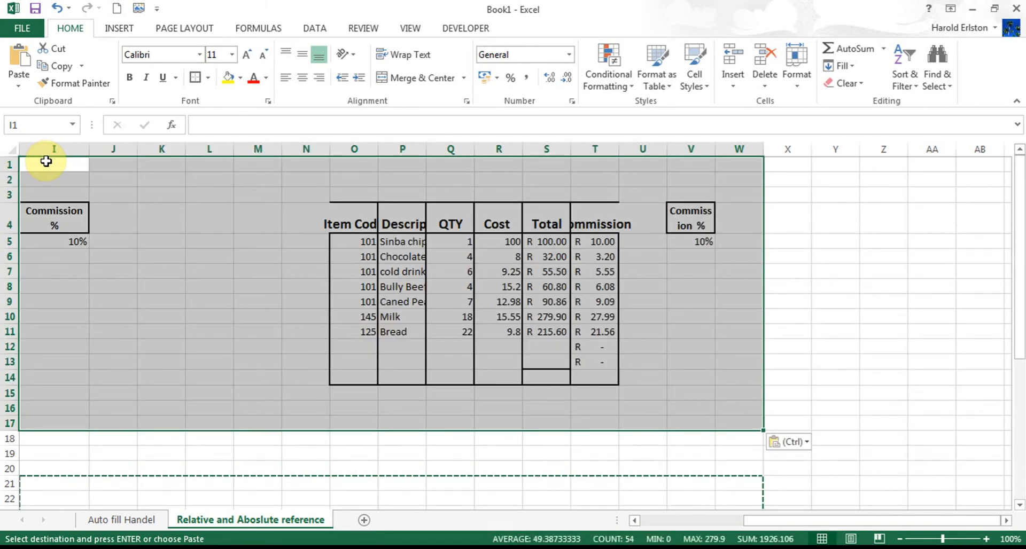
{"action": "mouse_move", "coordinate": [520, 481]}
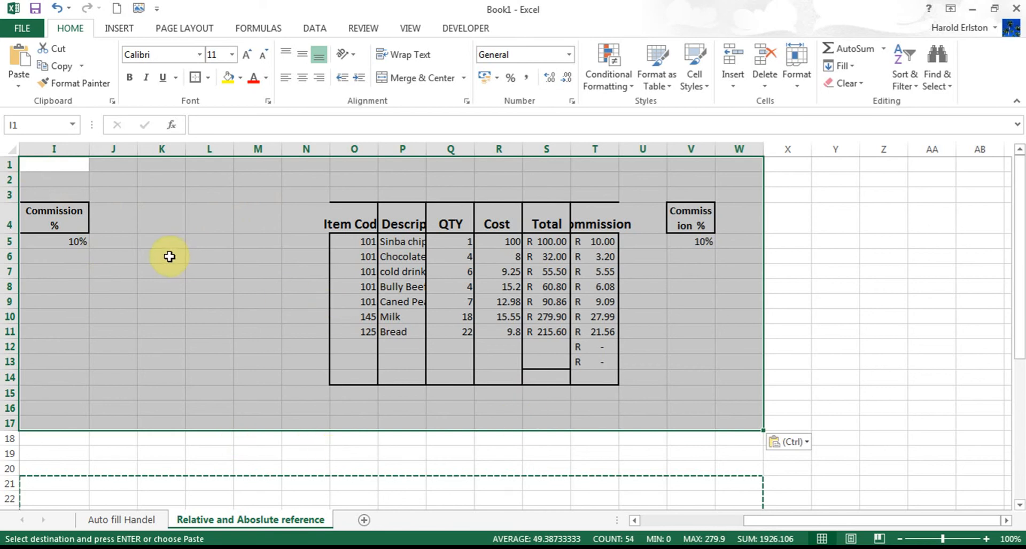
{"action": "left_click", "coordinate": [162, 255]}
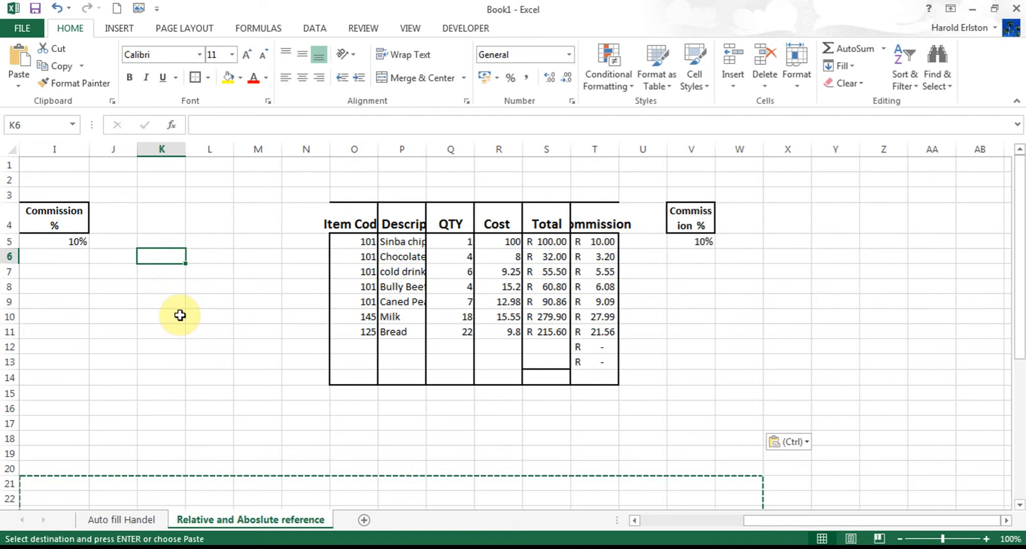
{"action": "mouse_move", "coordinate": [432, 533]}
{"action": "type", "text": "121"}
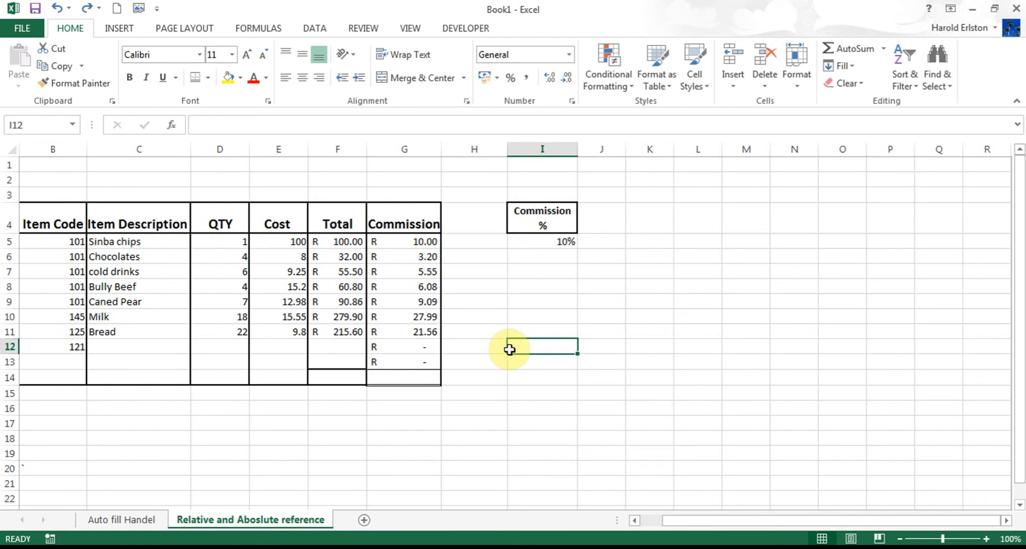
{"action": "mouse_move", "coordinate": [438, 273]}
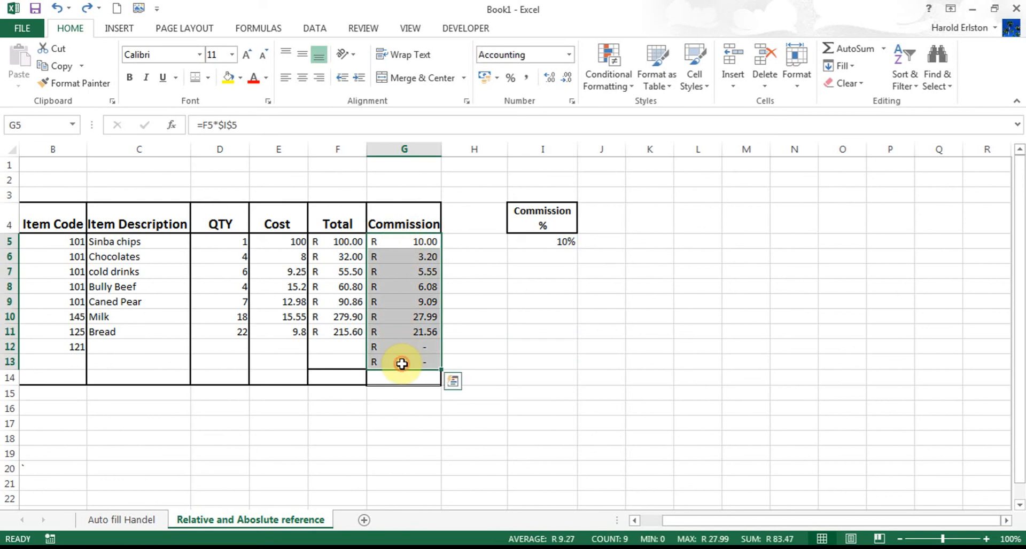
Fill G5:G13 yellow and inspect the formulas in G6 and G7.
{"action": "left_click", "coordinate": [226, 77]}
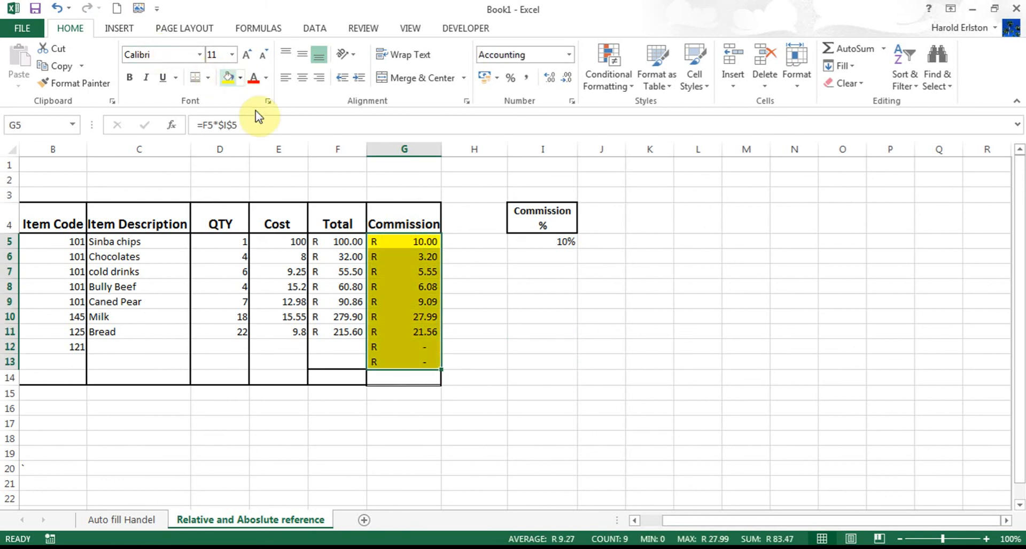
{"action": "left_click", "coordinate": [404, 257]}
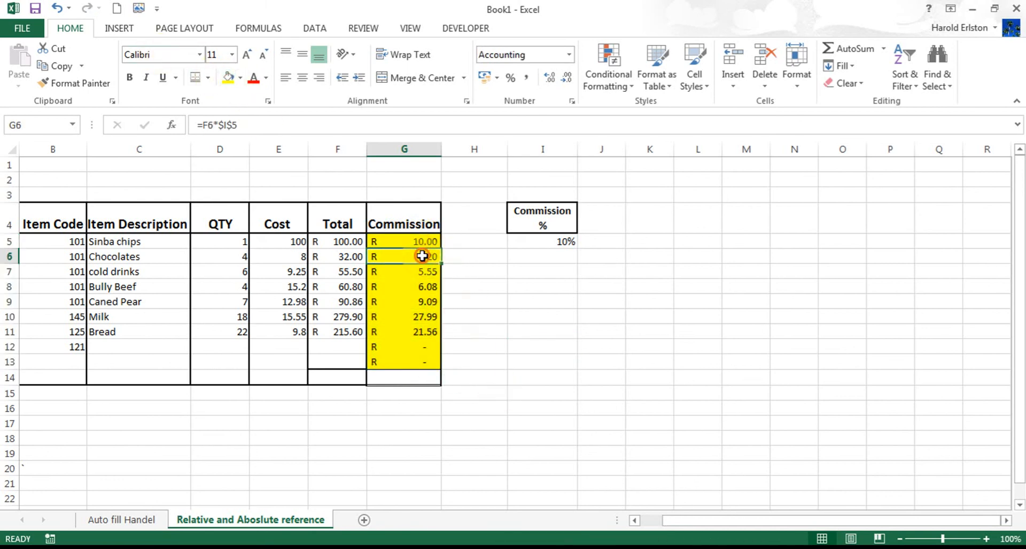
{"action": "left_click", "coordinate": [404, 271]}
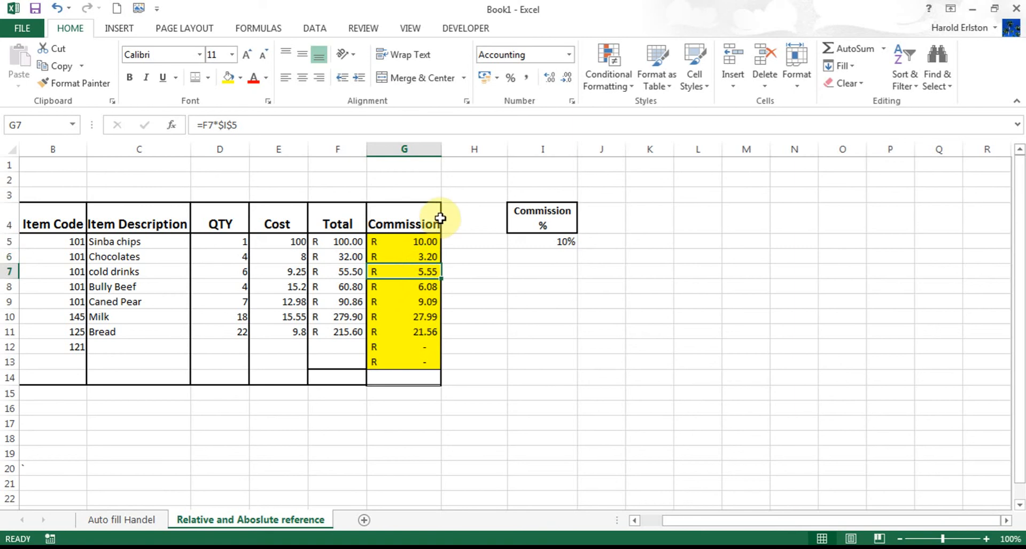
{"action": "mouse_move", "coordinate": [403, 241]}
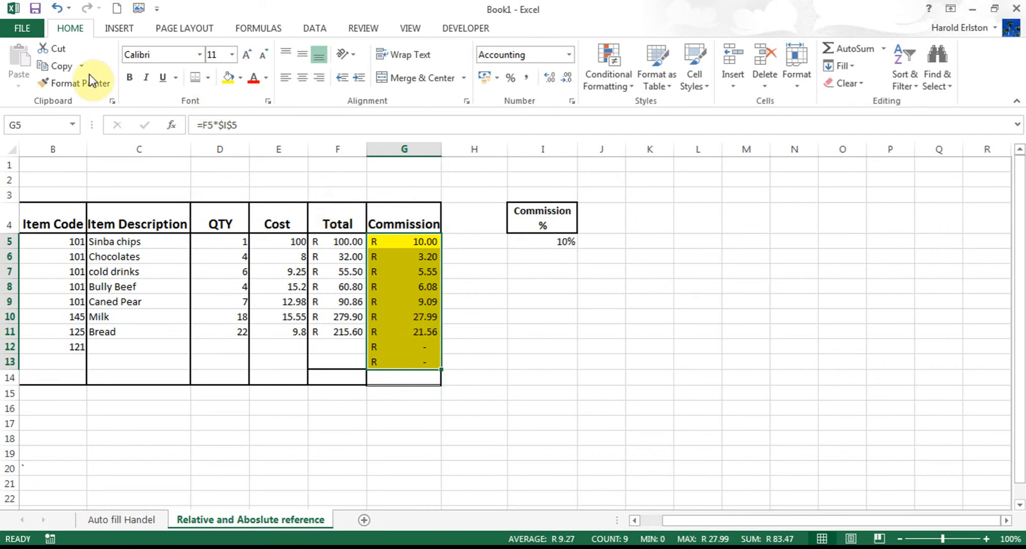
Copy G5:G13 and paste at N4, then inspect N12's shifted formula referring to column M.
{"action": "left_click", "coordinate": [55, 66]}
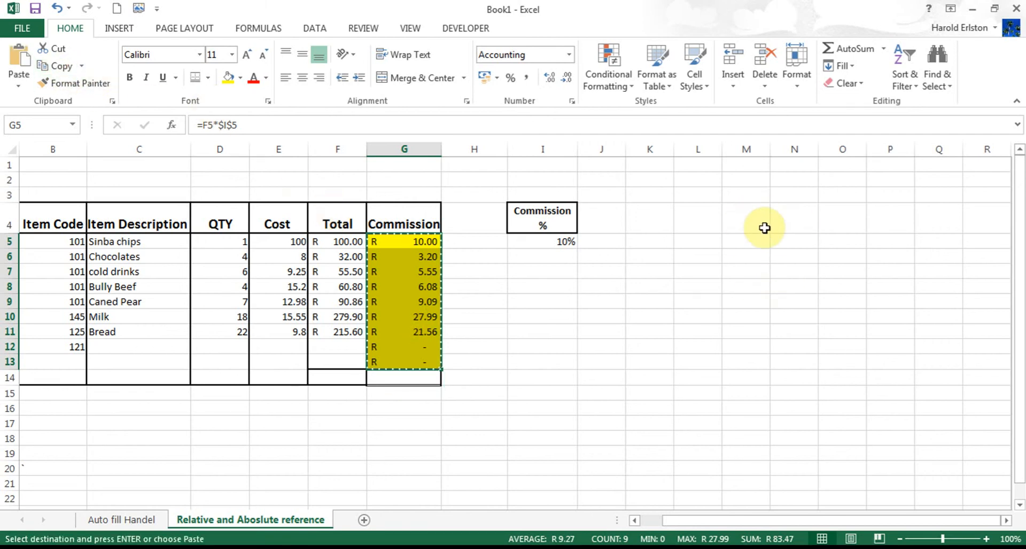
{"action": "left_click", "coordinate": [794, 218]}
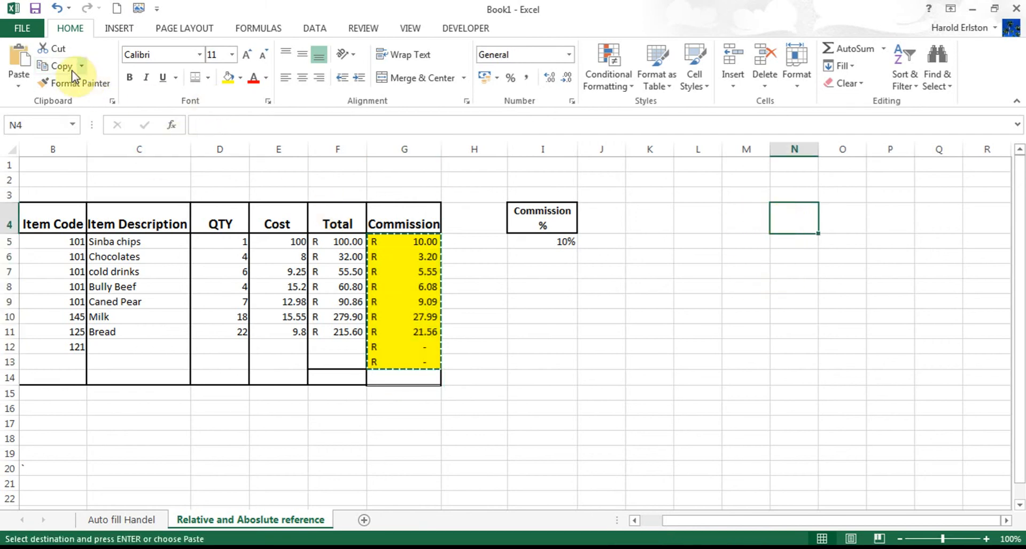
{"action": "left_click", "coordinate": [18, 62]}
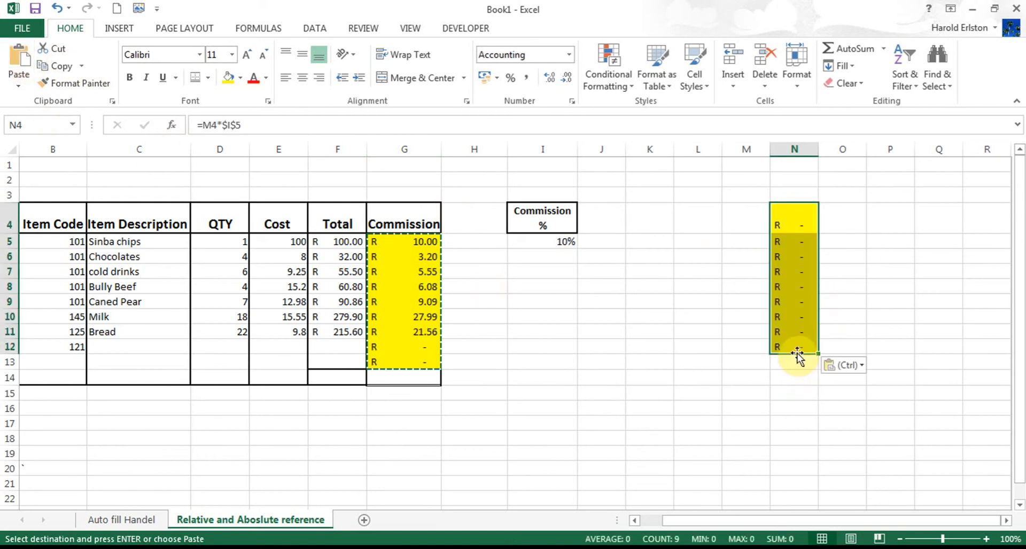
{"action": "mouse_move", "coordinate": [782, 312]}
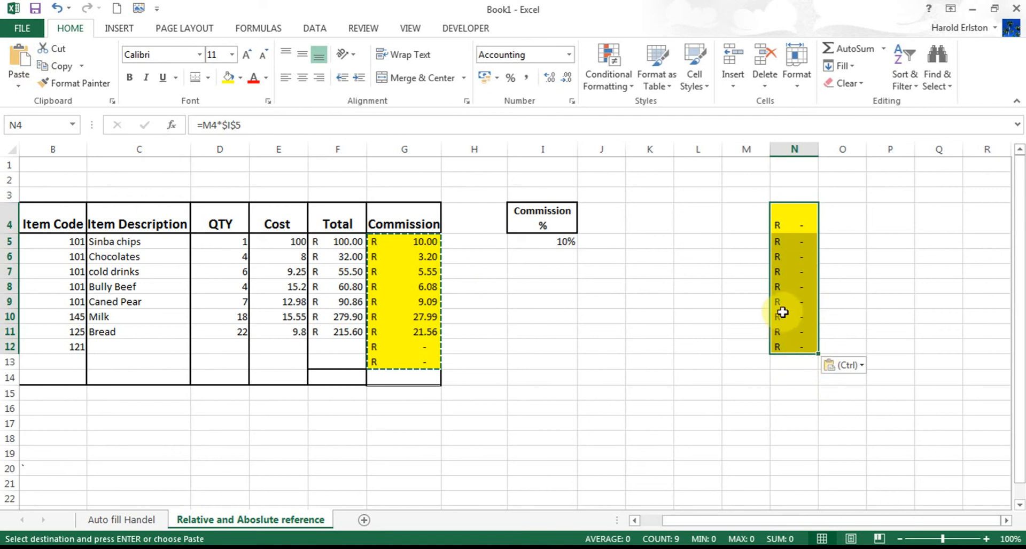
{"action": "left_click", "coordinate": [794, 348]}
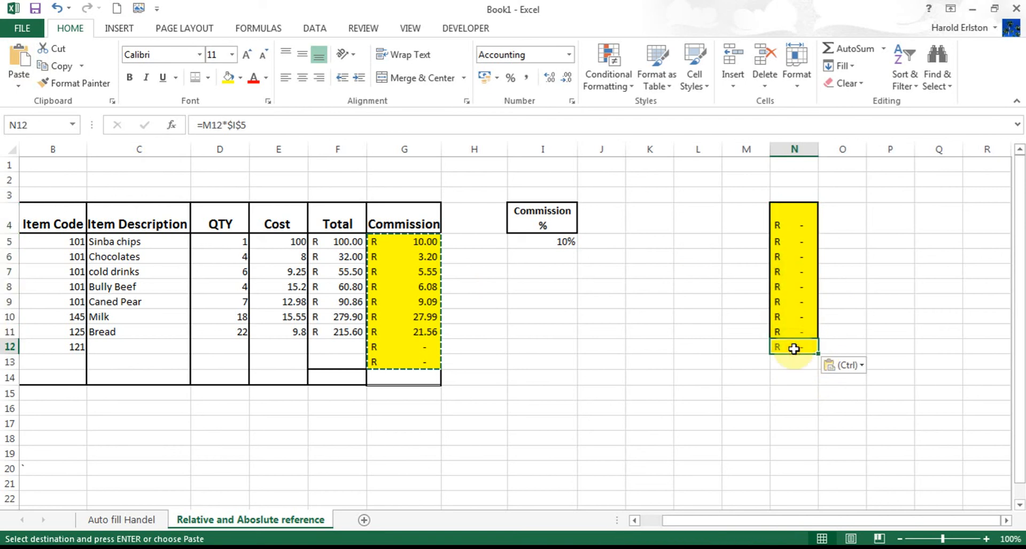
{"action": "double_click", "coordinate": [794, 346]}
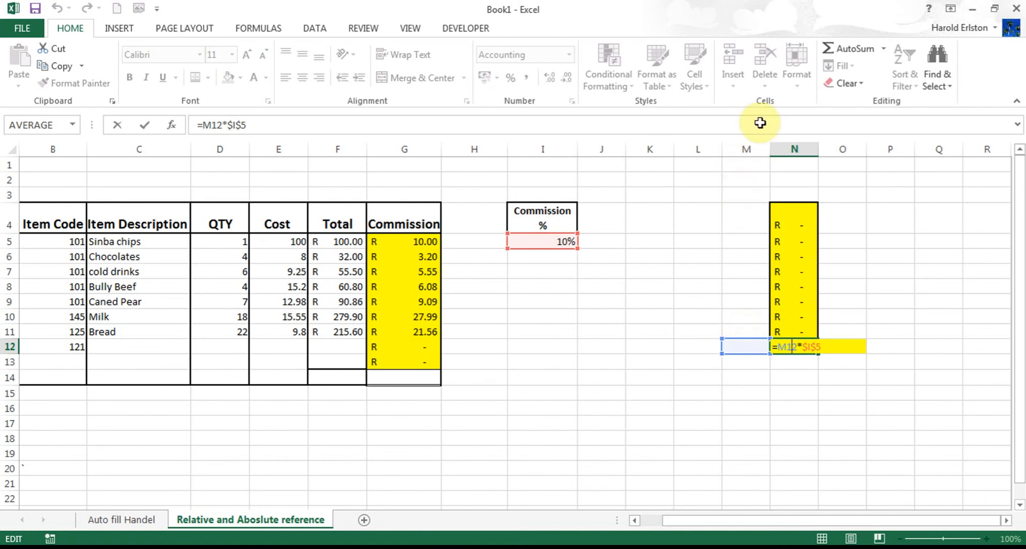
{"action": "left_click", "coordinate": [403, 332]}
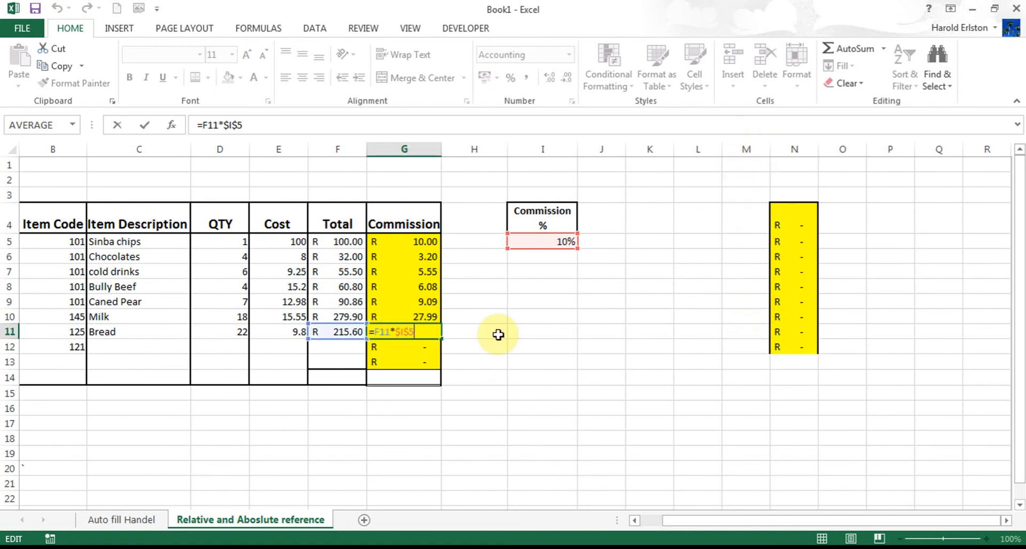
{"action": "mouse_move", "coordinate": [720, 363]}
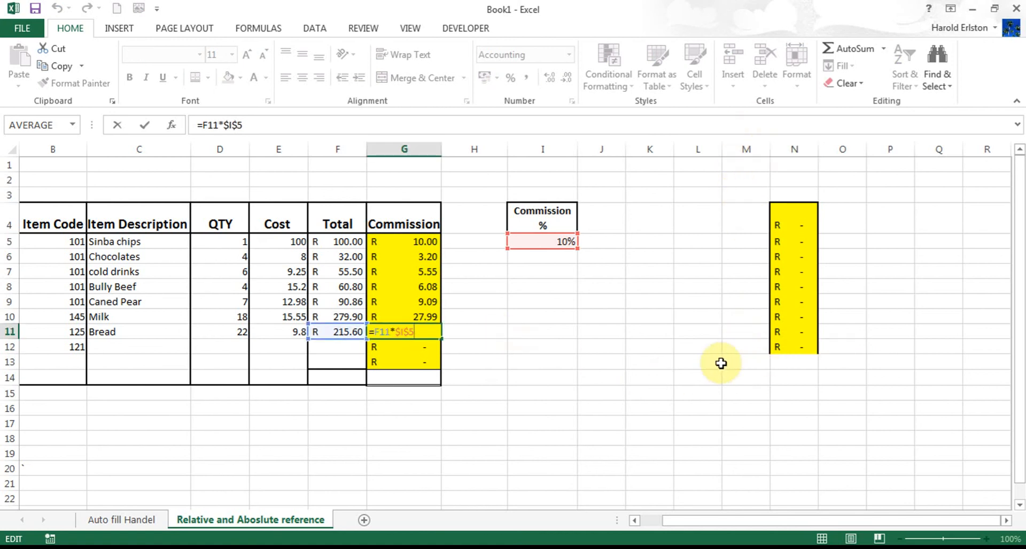
{"action": "mouse_move", "coordinate": [753, 338]}
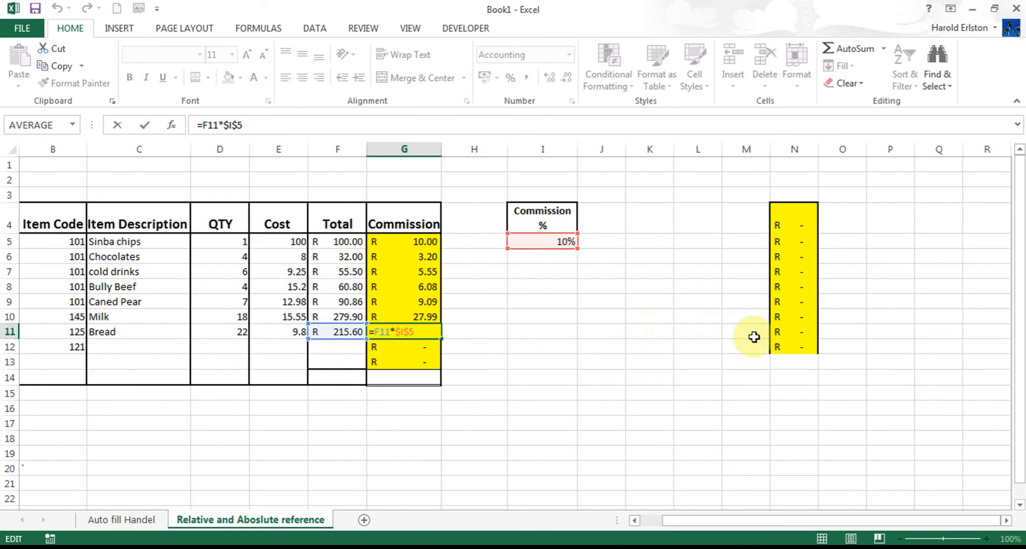
{"action": "left_click", "coordinate": [794, 346]}
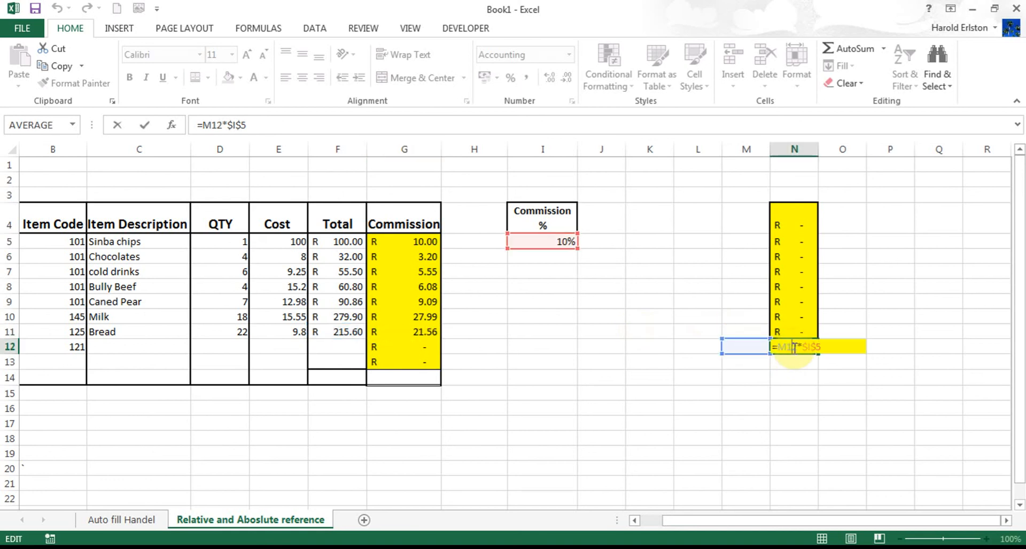
{"action": "mouse_move", "coordinate": [811, 364]}
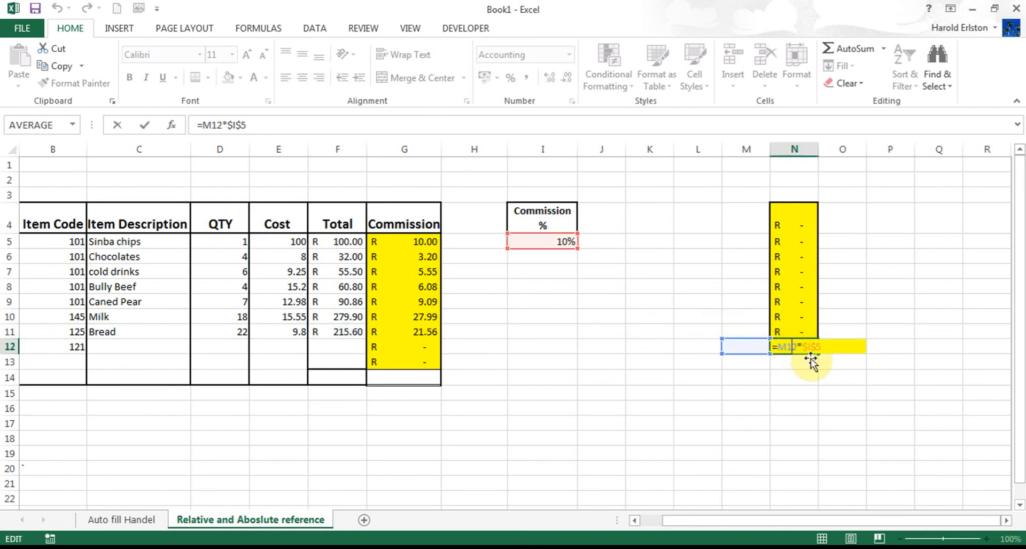
{"action": "mouse_move", "coordinate": [798, 333]}
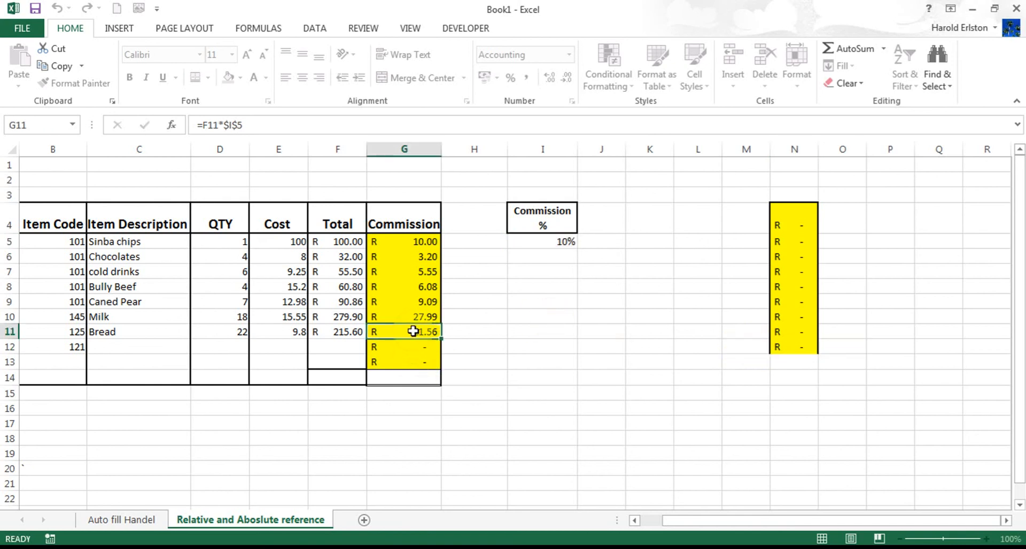
{"action": "double_click", "coordinate": [403, 331]}
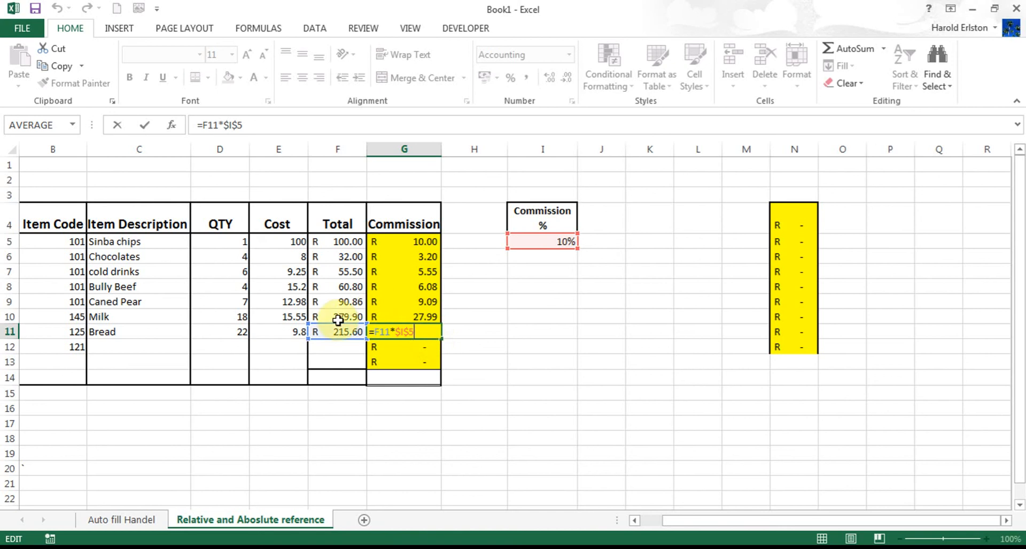
{"action": "mouse_move", "coordinate": [337, 333]}
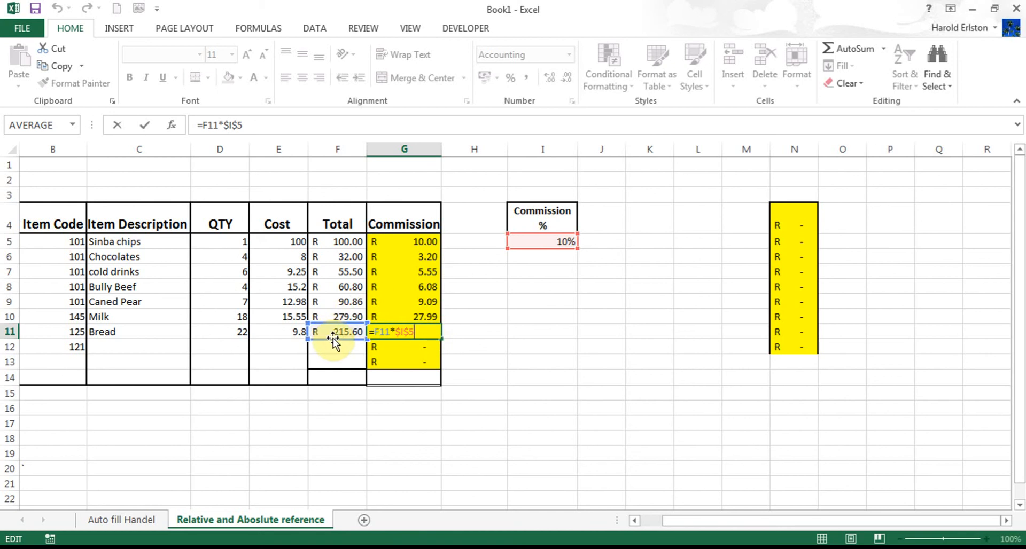
{"action": "key", "text": "Return"}
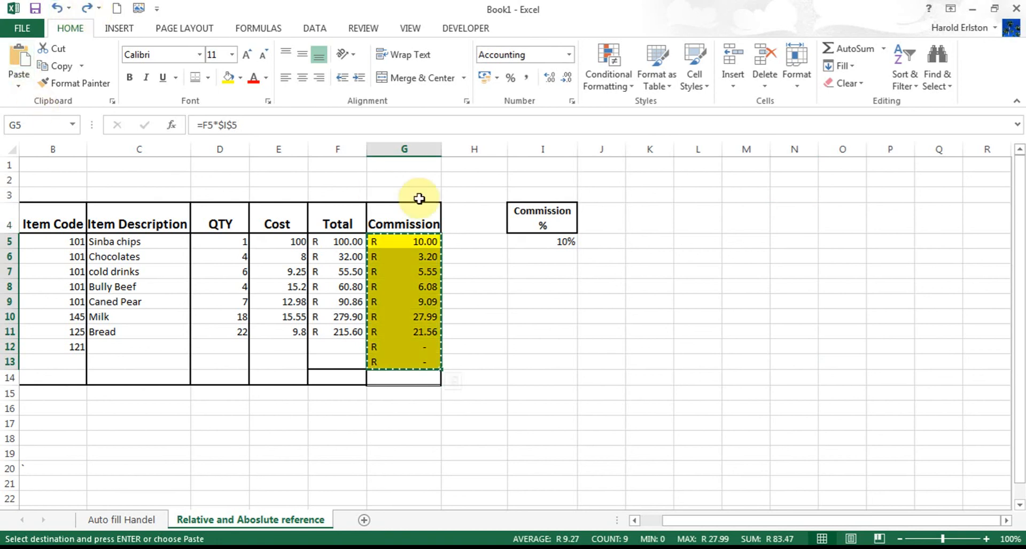
{"action": "mouse_move", "coordinate": [740, 233]}
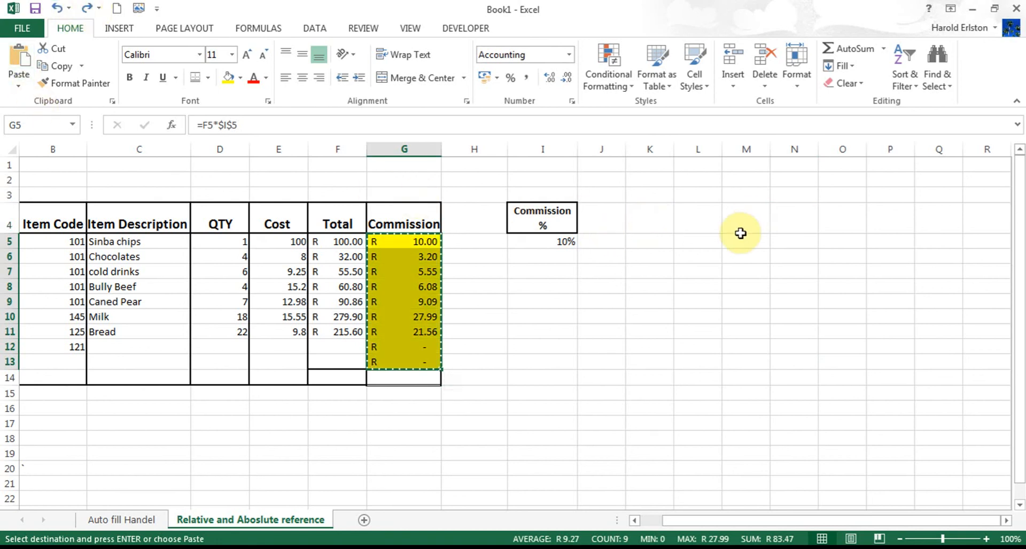
Select N4 as the destination and bring up the paste options for the copied Commission cells.
{"action": "left_click", "coordinate": [794, 218]}
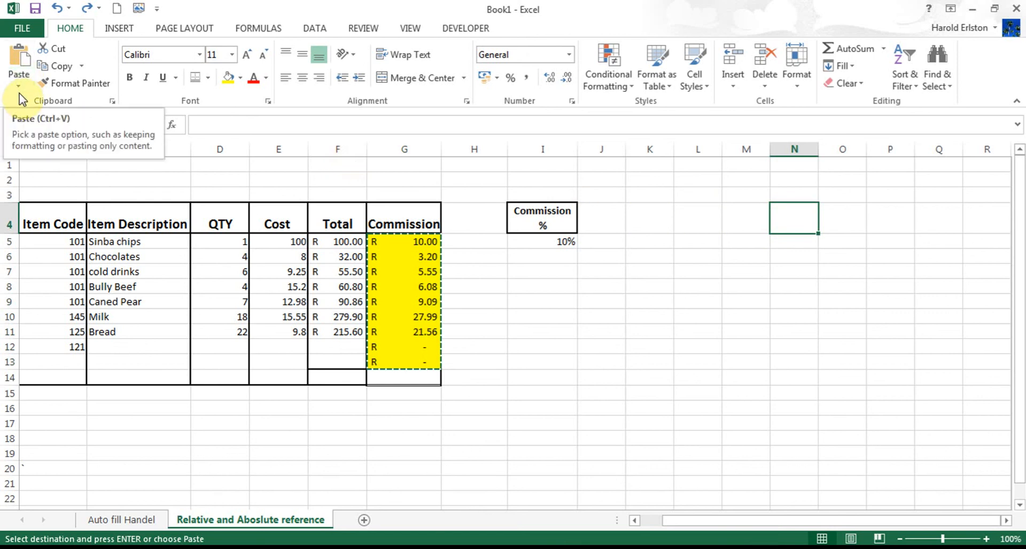
{"action": "left_click", "coordinate": [18, 77]}
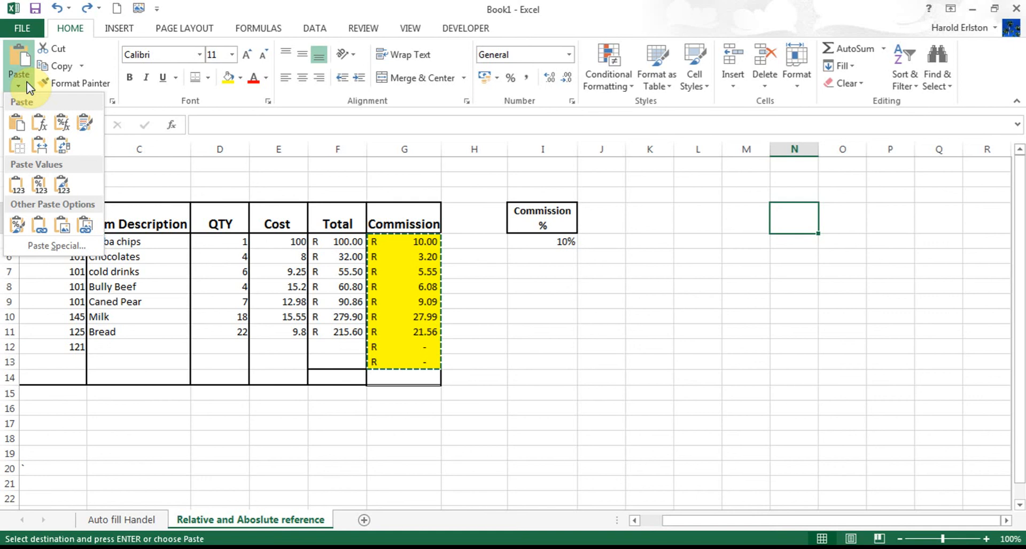
{"action": "mouse_move", "coordinate": [18, 122]}
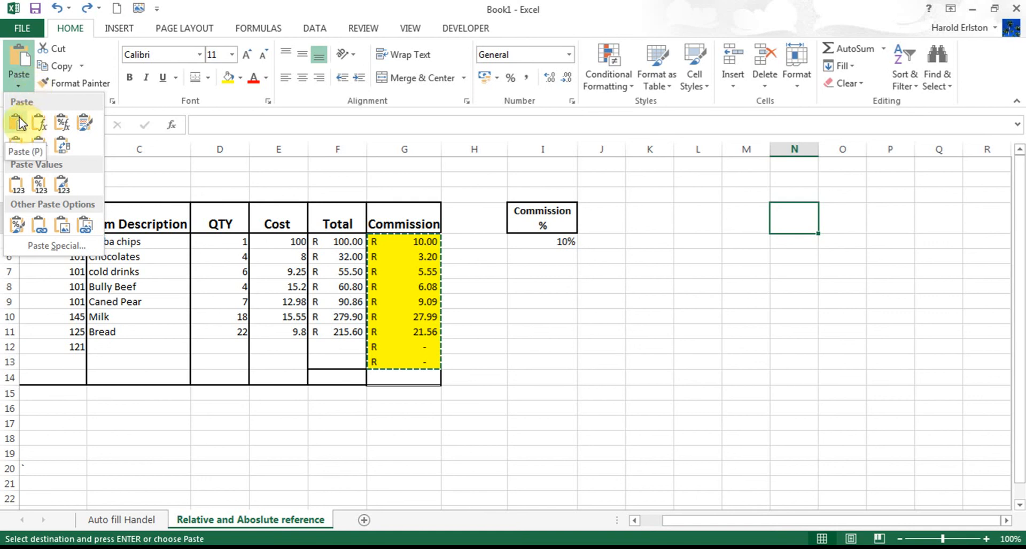
{"action": "left_click", "coordinate": [16, 122]}
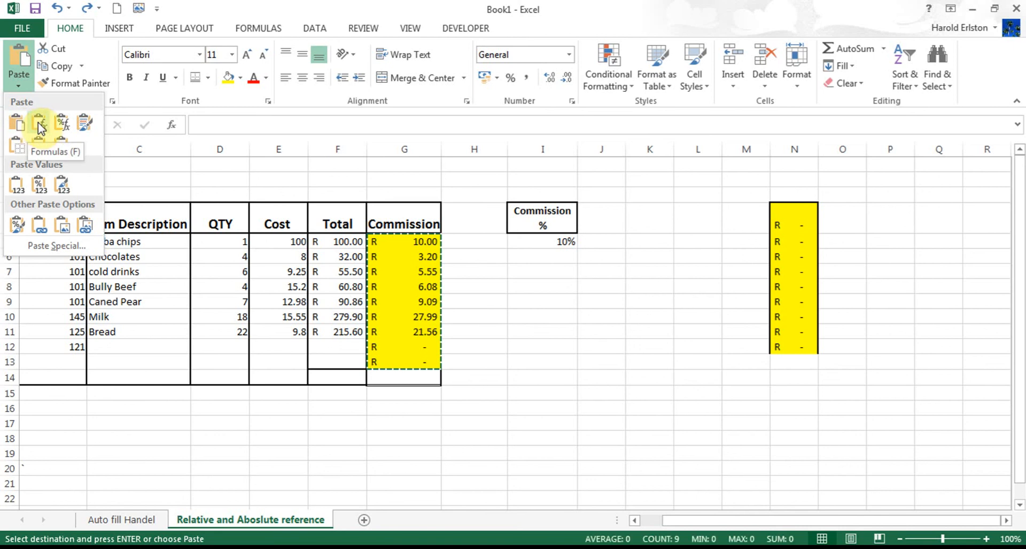
{"action": "left_click", "coordinate": [38, 124]}
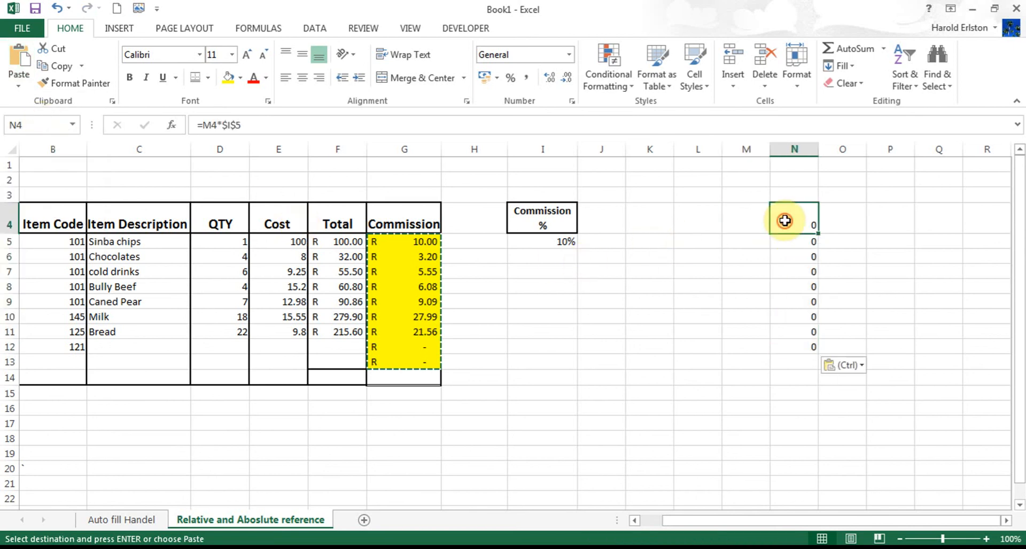
{"action": "double_click", "coordinate": [794, 217]}
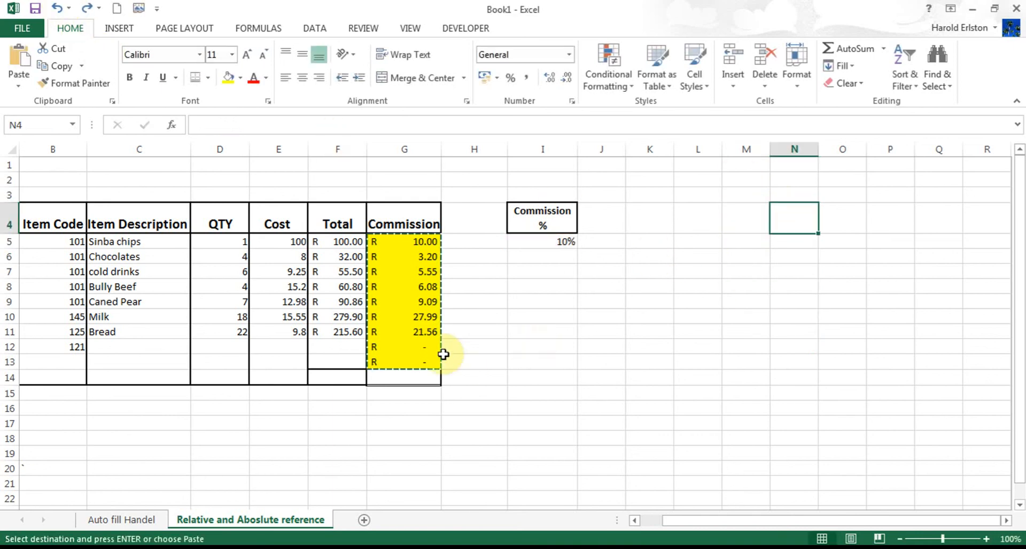
{"action": "mouse_move", "coordinate": [18, 62]}
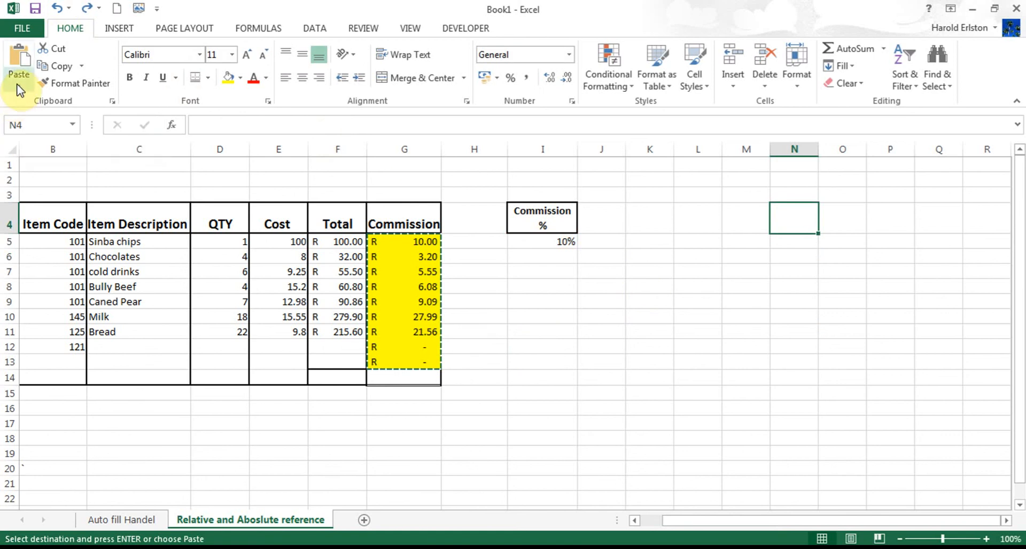
Paste the Commission cells into N4 with their yellow formatting, then re-paste them transposed across row 4.
{"action": "left_click", "coordinate": [18, 72]}
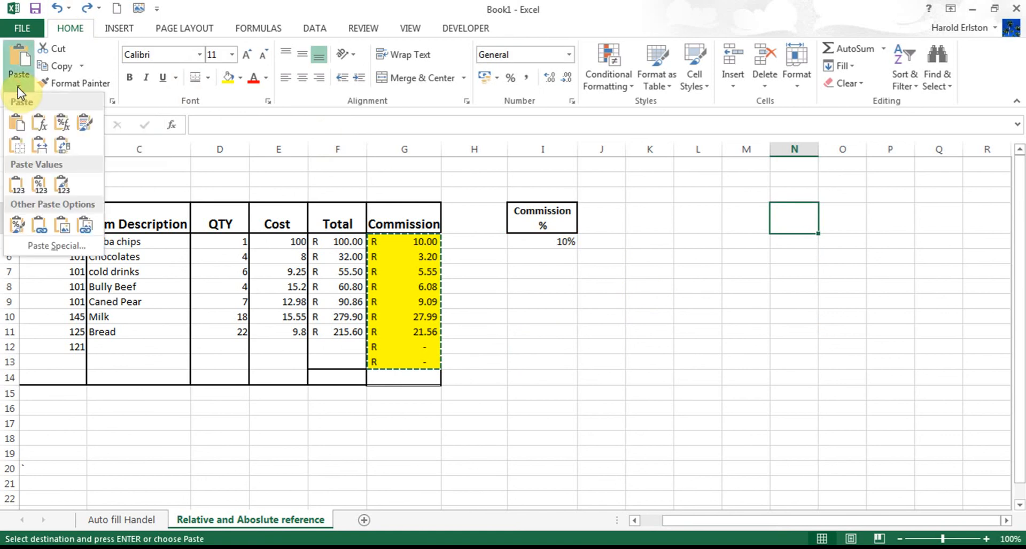
{"action": "mouse_move", "coordinate": [18, 124]}
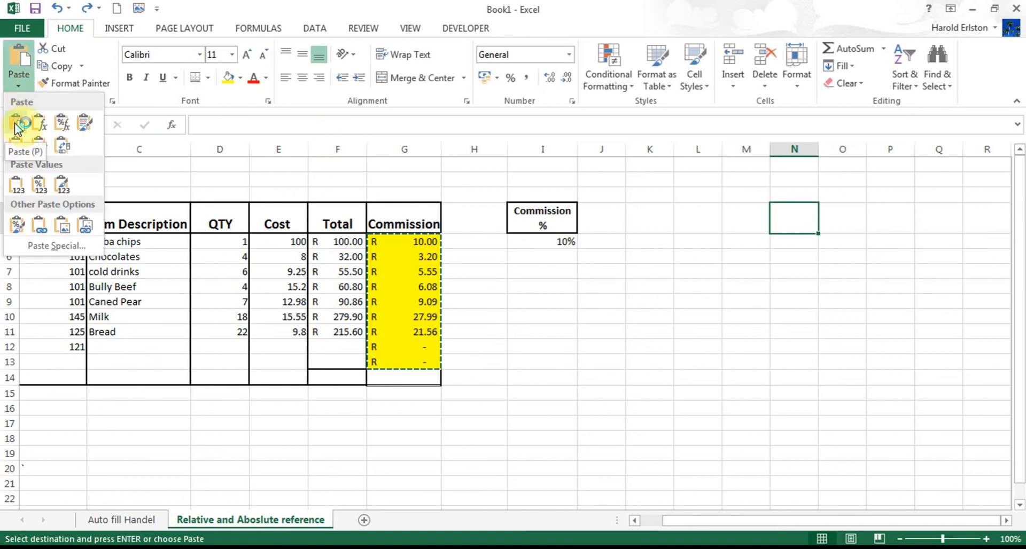
{"action": "left_click", "coordinate": [39, 123]}
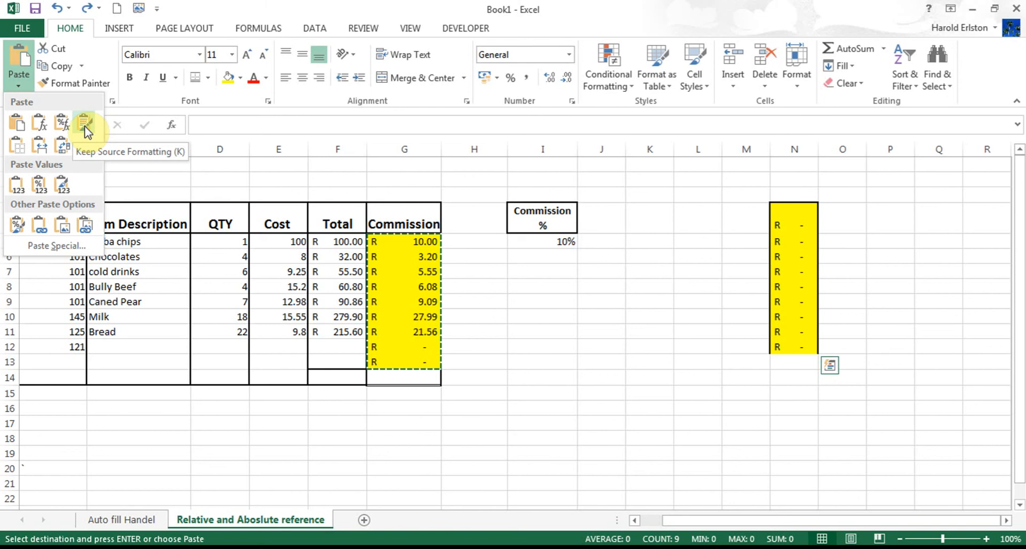
{"action": "mouse_move", "coordinate": [18, 145]}
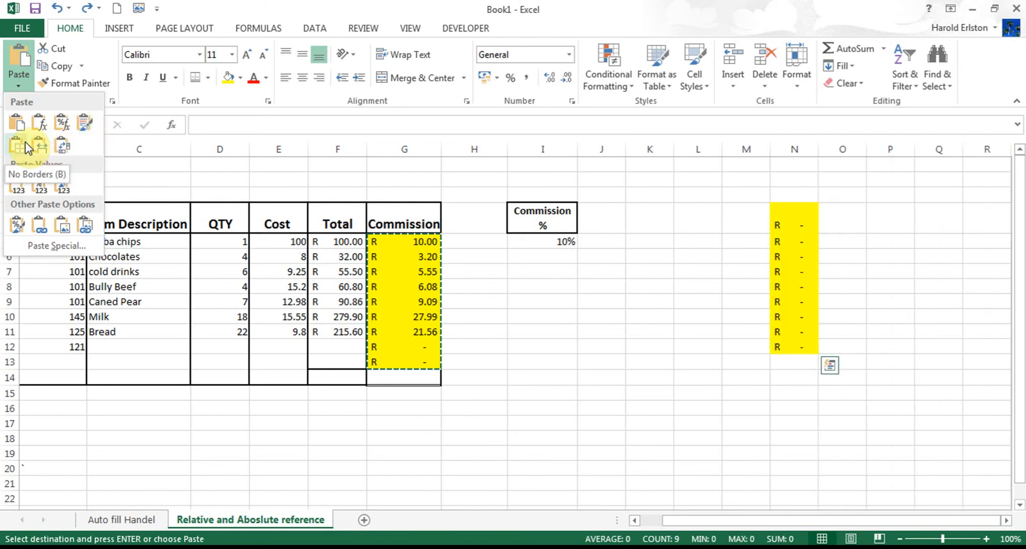
{"action": "mouse_move", "coordinate": [40, 145]}
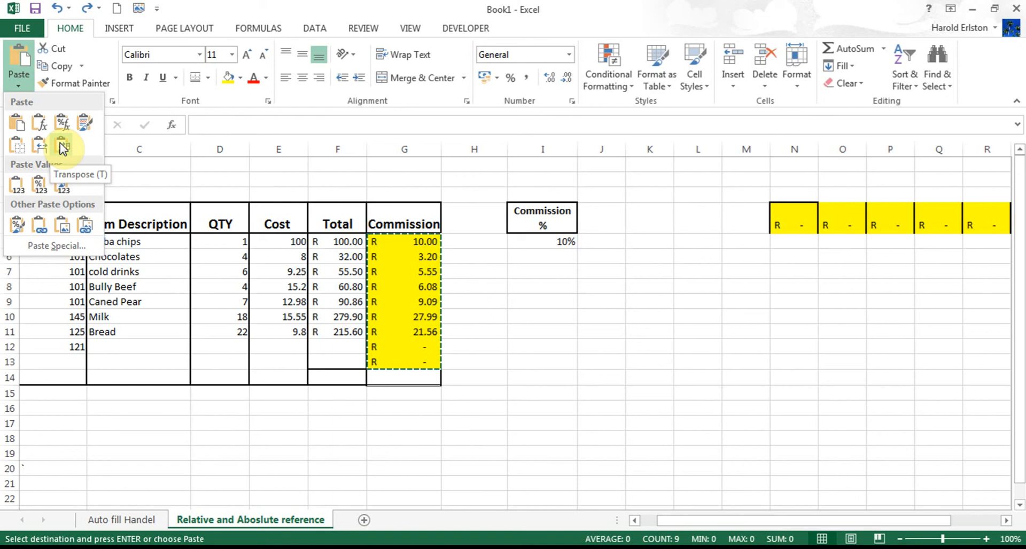
{"action": "left_click", "coordinate": [62, 145]}
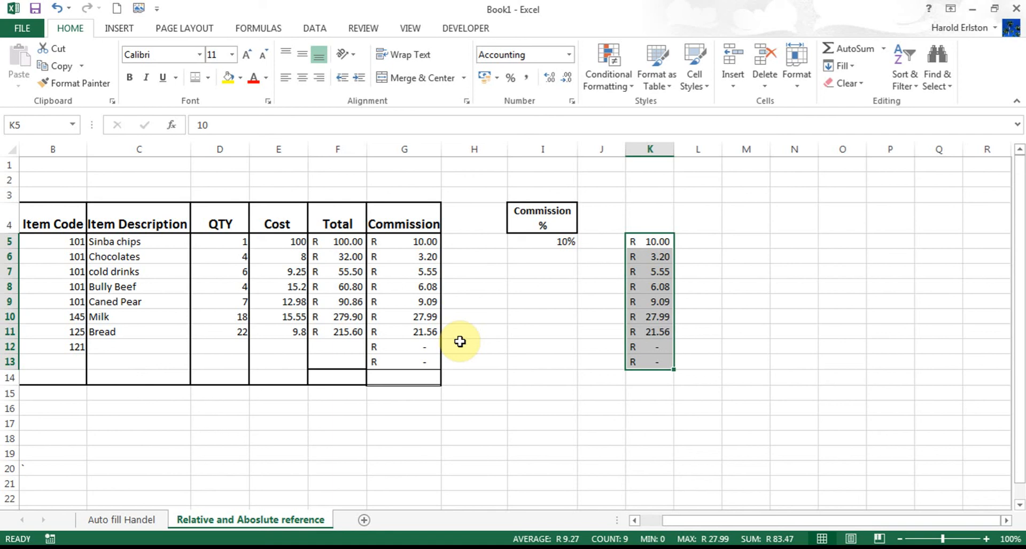
{"action": "mouse_move", "coordinate": [463, 347]}
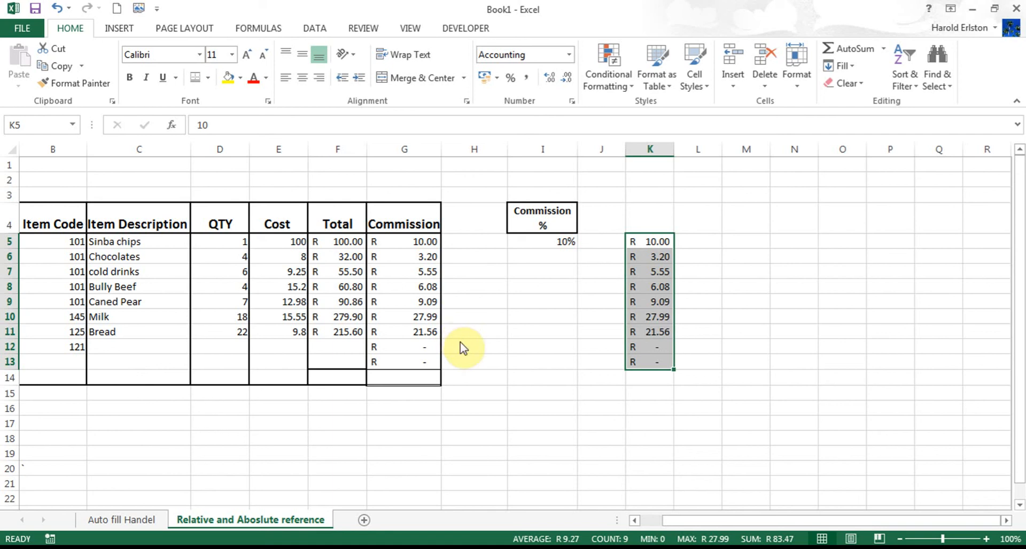